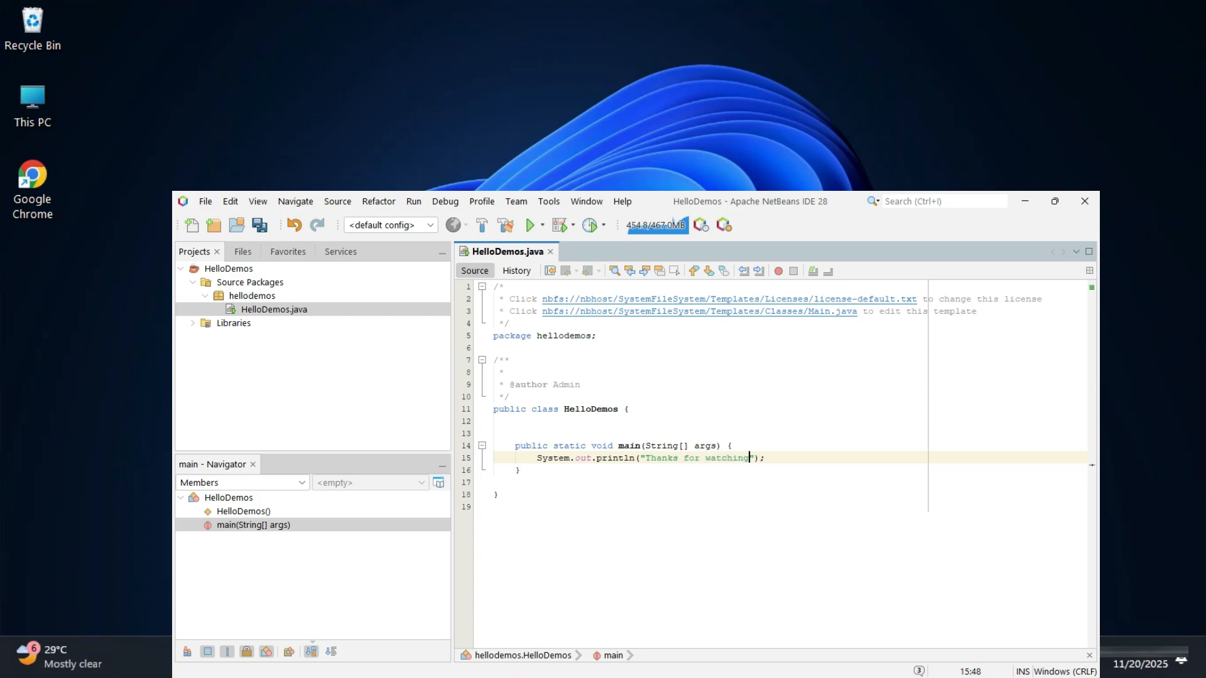
- Append '!!!' to the println message so it reads 'Thanks for watching!!!'
{"action": "type", "text": "!!!"}
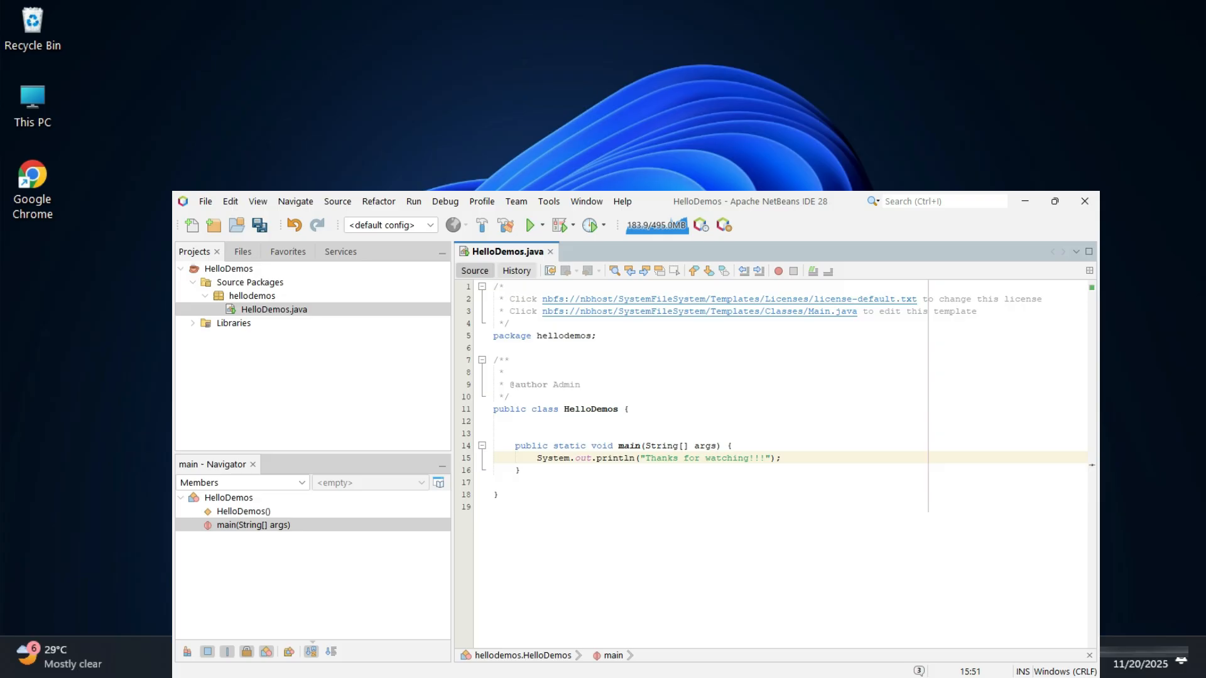
{"action": "left_click", "coordinate": [530, 225]}
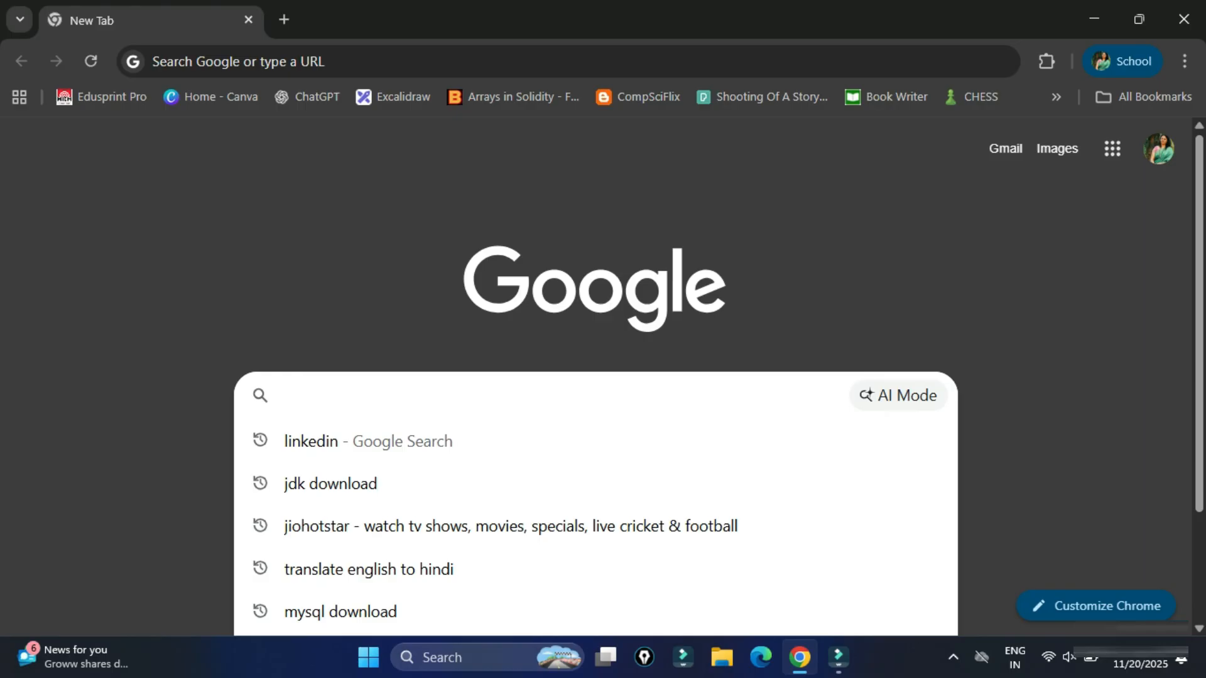
- Search Google for 'netbeans download' and open the NetBeans 28 download page's installers section
{"action": "type", "text": "netbeans download"}
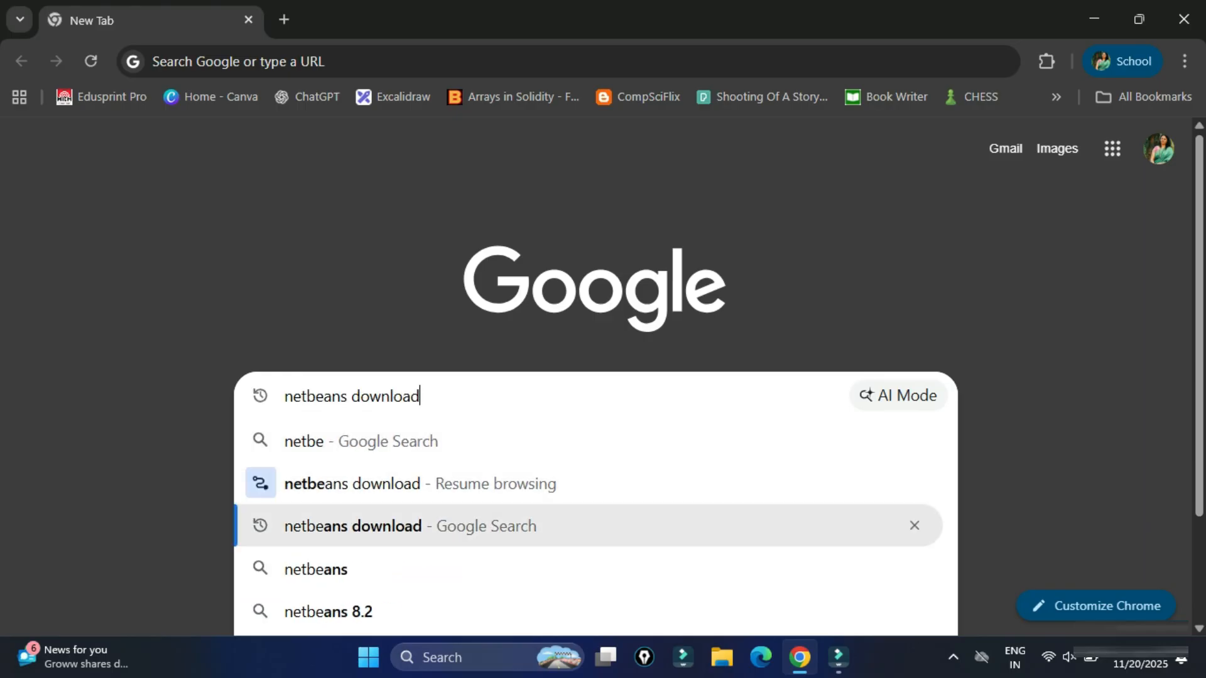
{"action": "key", "text": "Enter"}
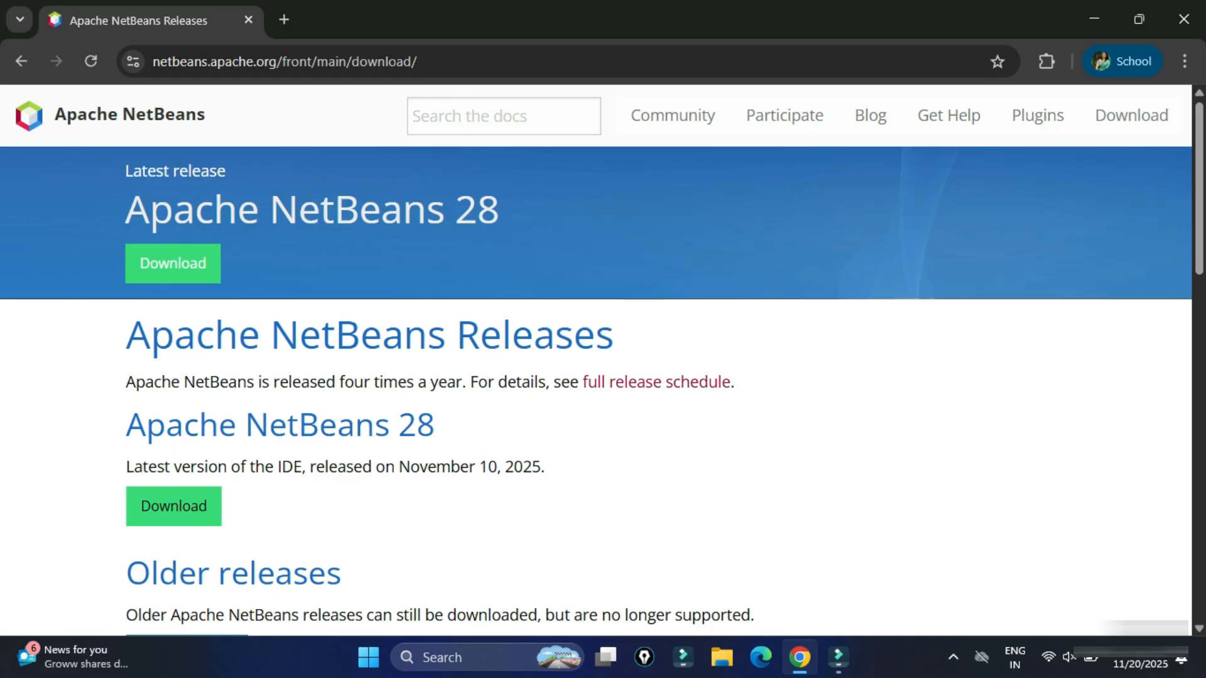
{"action": "double_click", "coordinate": [181, 209]}
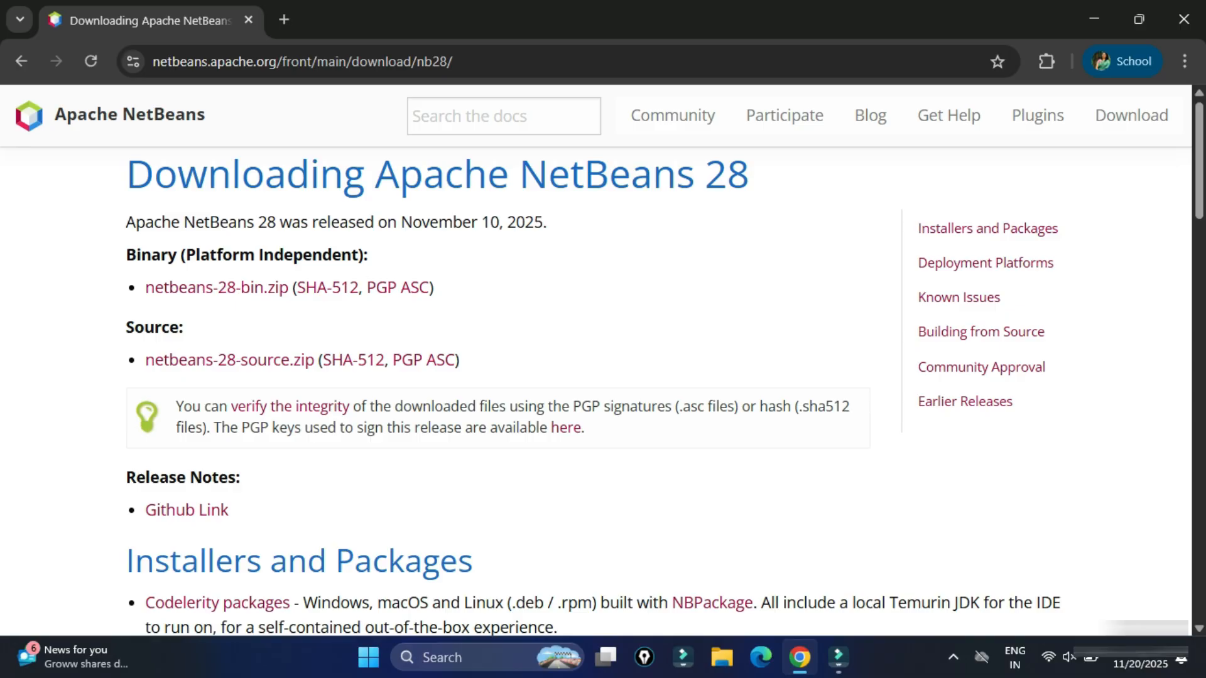
{"action": "scroll", "scroll_direction": "down", "scroll_amount": 3}
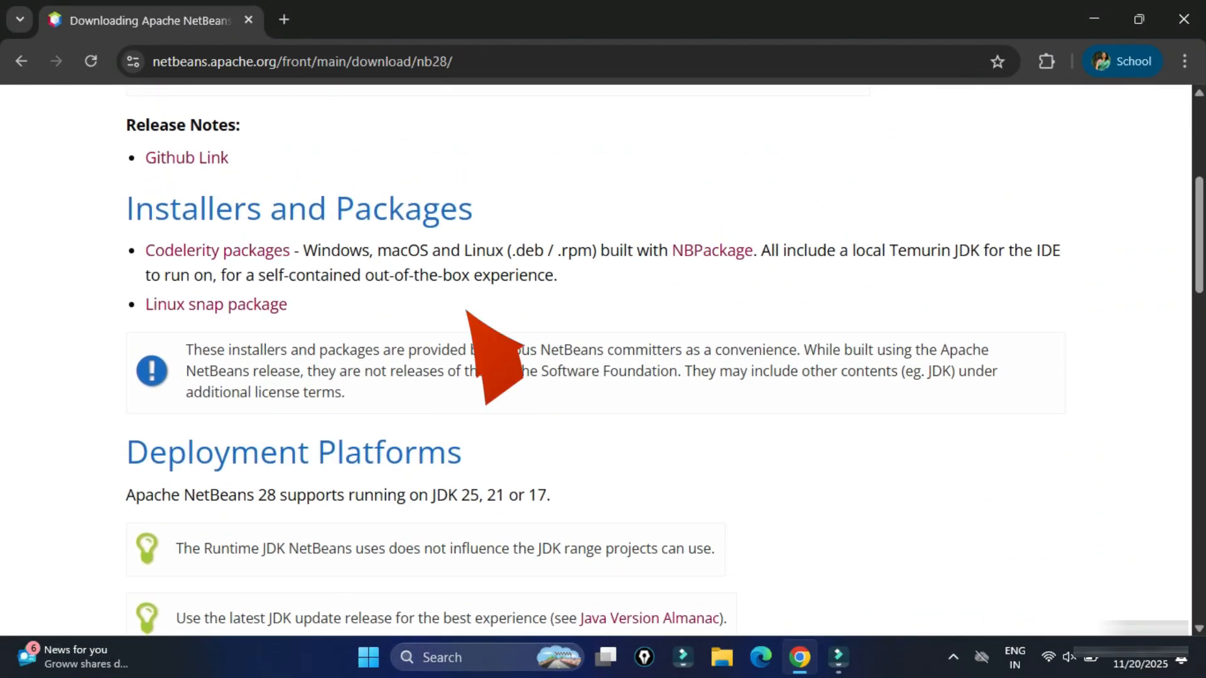
{"action": "scroll", "scroll_direction": "up", "scroll_amount": 3}
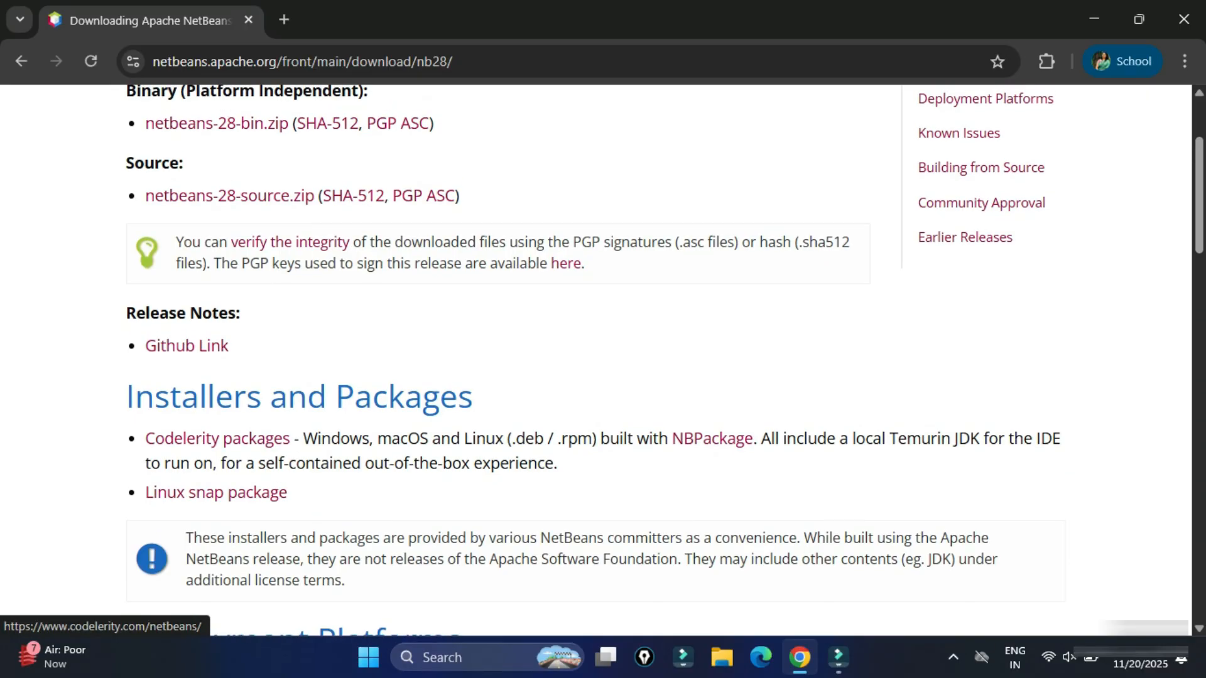
- Download 'Apache NetBeans 28 + JDK 25 (.exe x86_64)' for Windows from Codelerity
{"action": "left_click", "coordinate": [216, 437]}
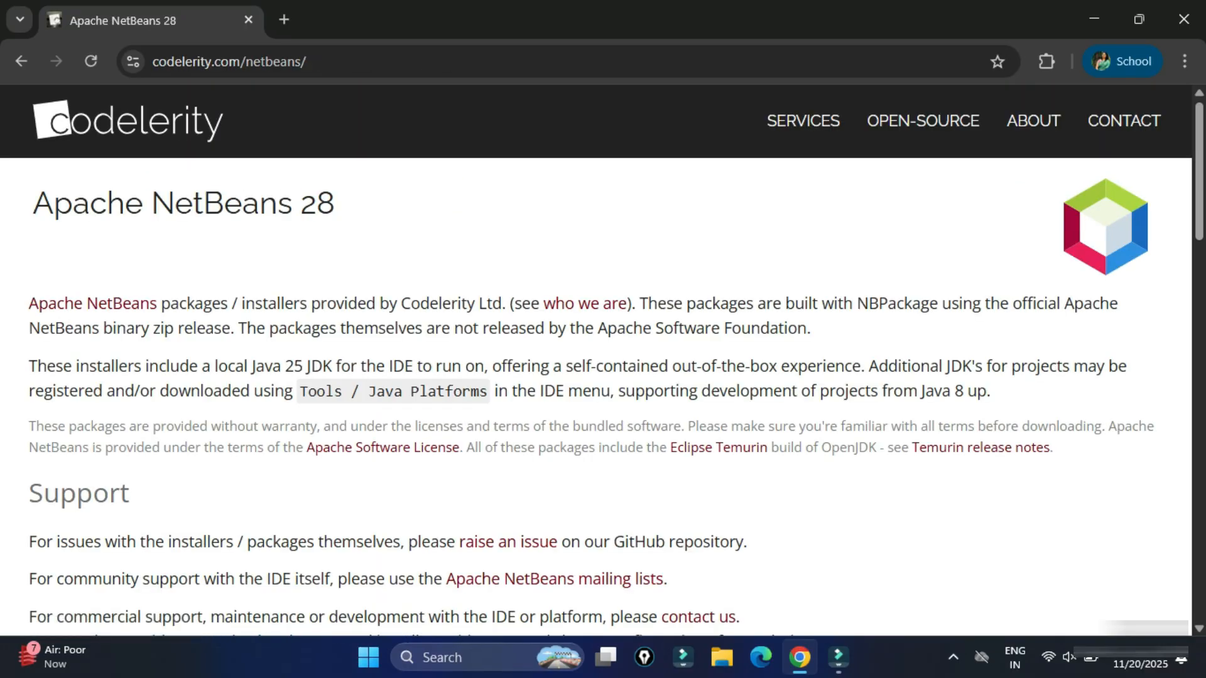
{"action": "scroll", "scroll_direction": "down", "scroll_amount": 3}
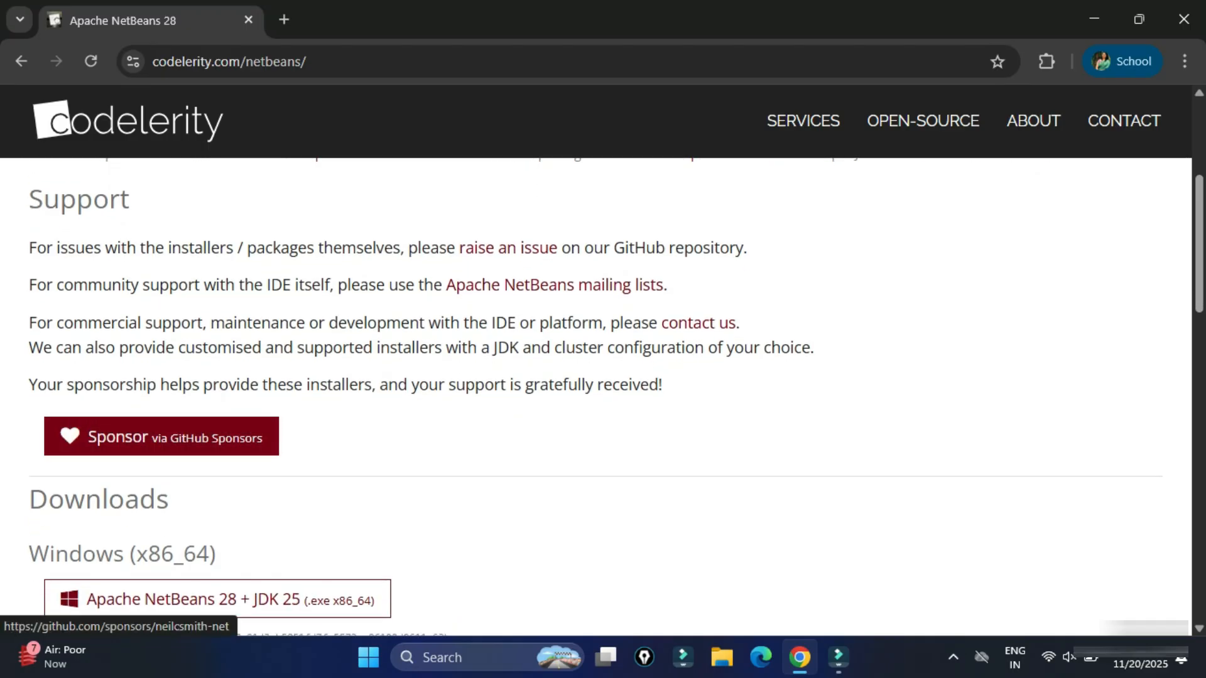
{"action": "scroll", "scroll_direction": "down", "scroll_amount": 3}
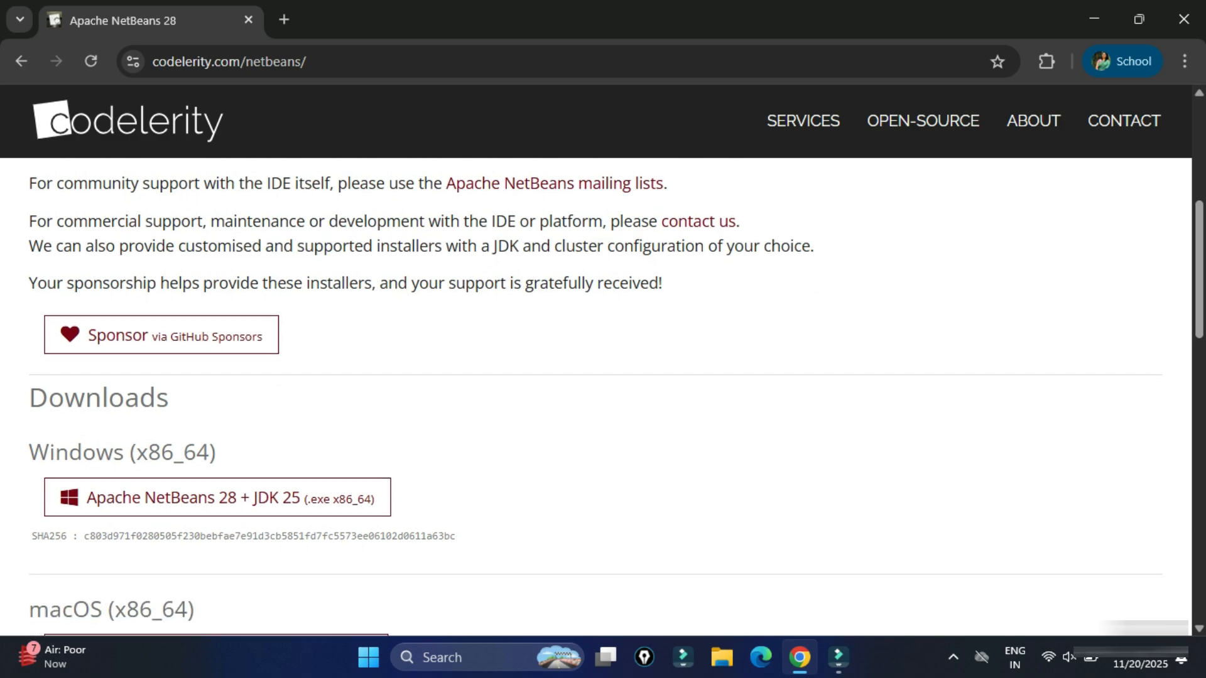
{"action": "scroll", "scroll_direction": "down", "scroll_amount": 3}
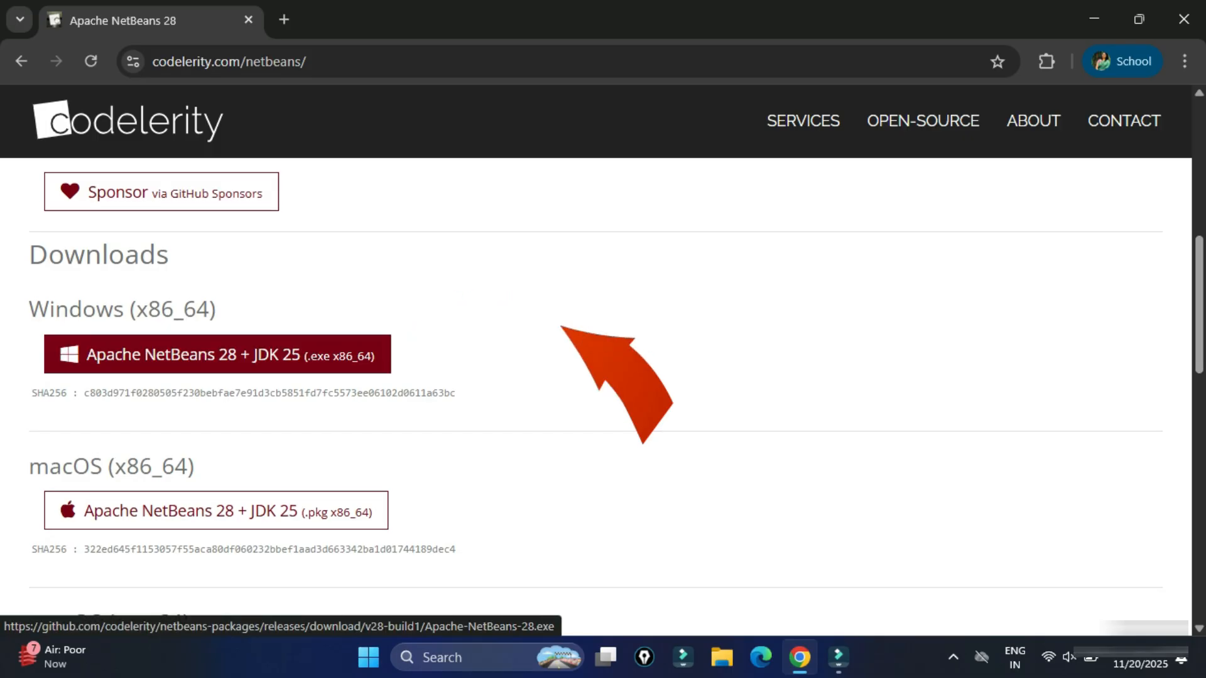
{"action": "left_click", "coordinate": [215, 354]}
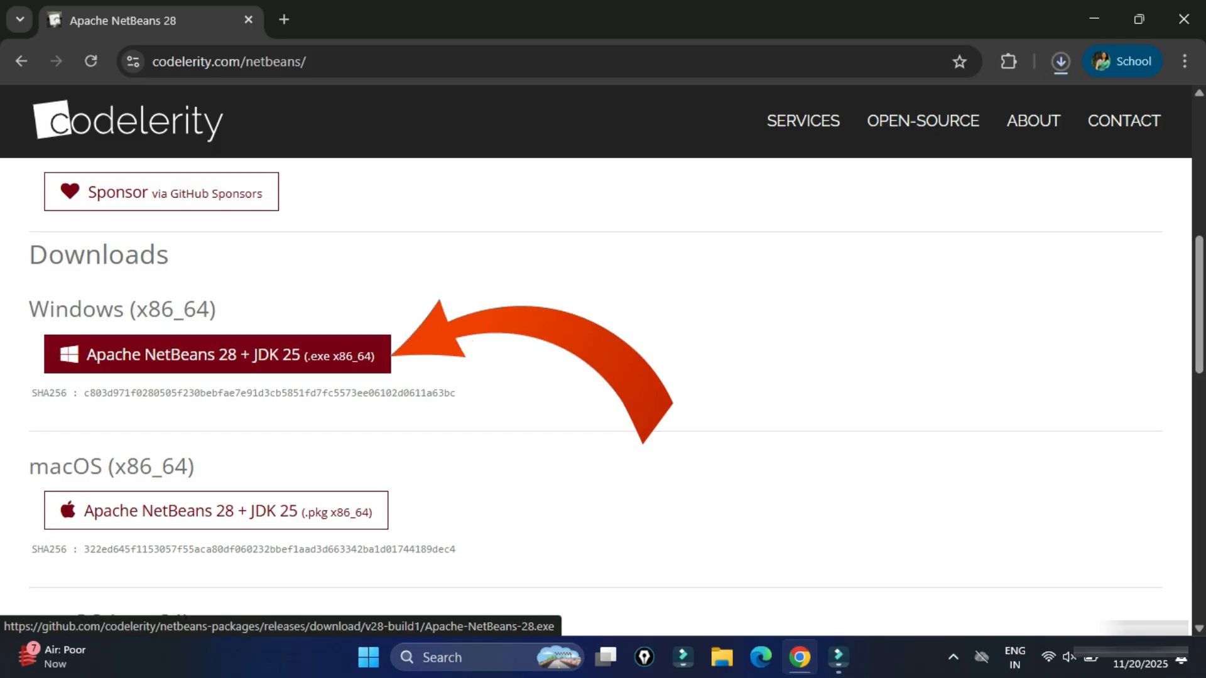
{"action": "left_click", "coordinate": [217, 354]}
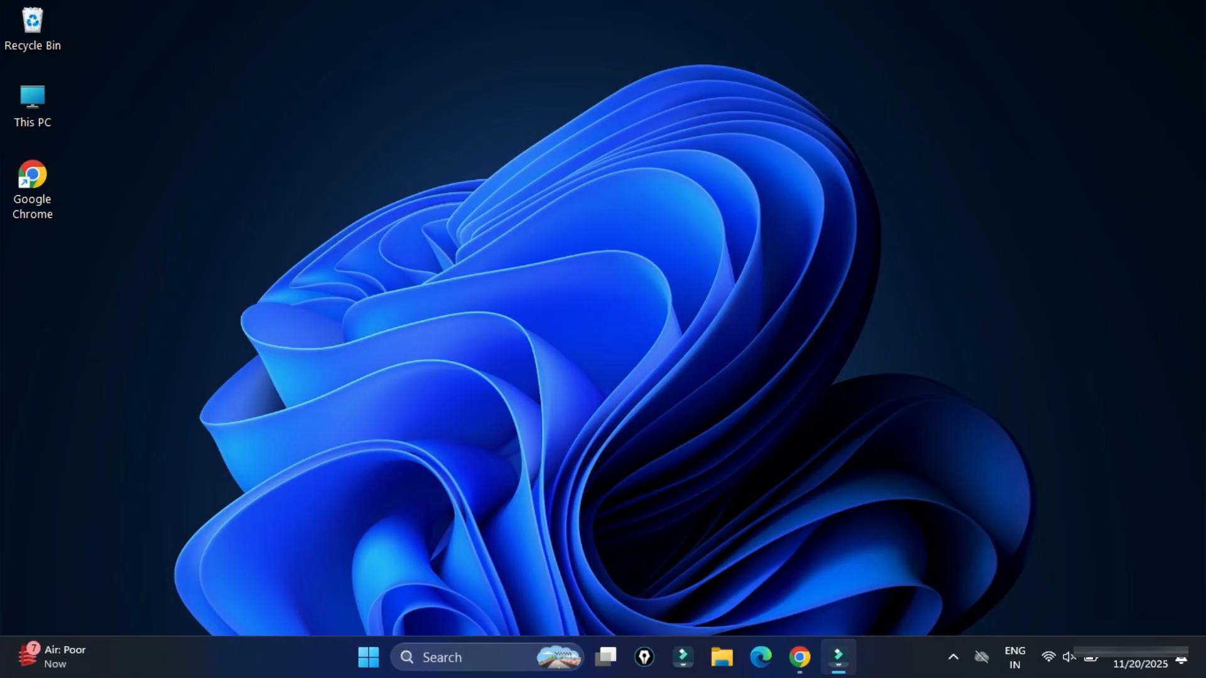
- Run the installer with default Program Files folder and desktop shortcut, then finish
{"action": "left_click", "coordinate": [837, 657]}
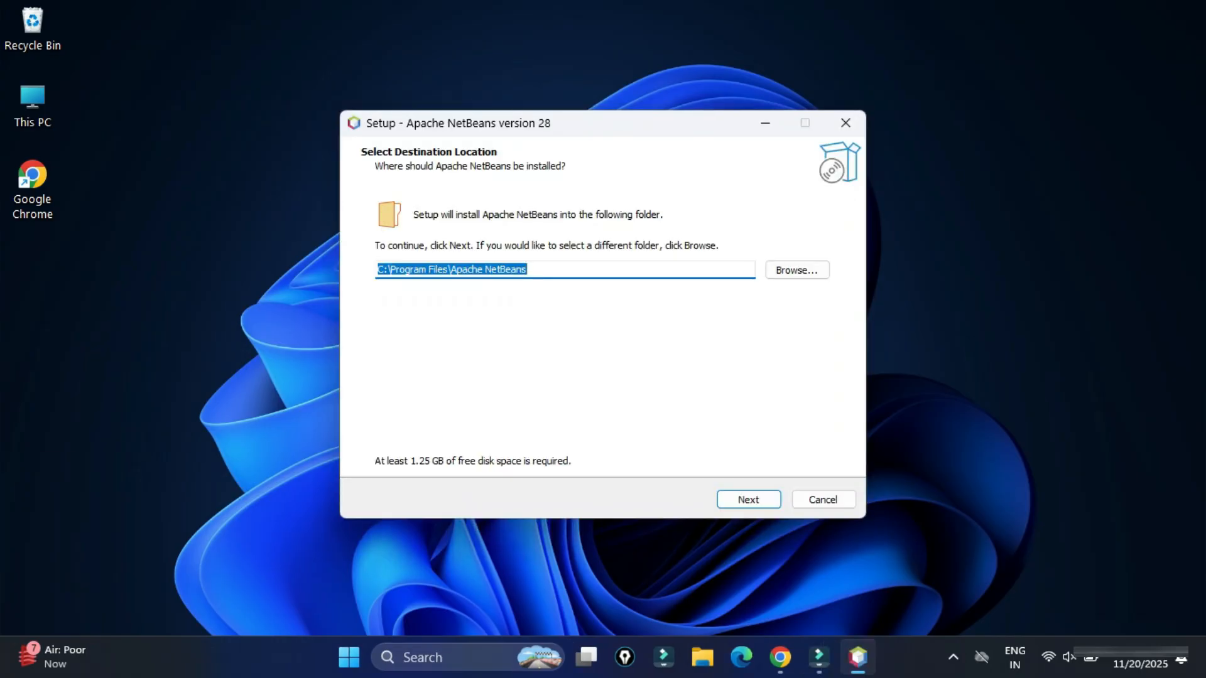
{"action": "left_click", "coordinate": [747, 499]}
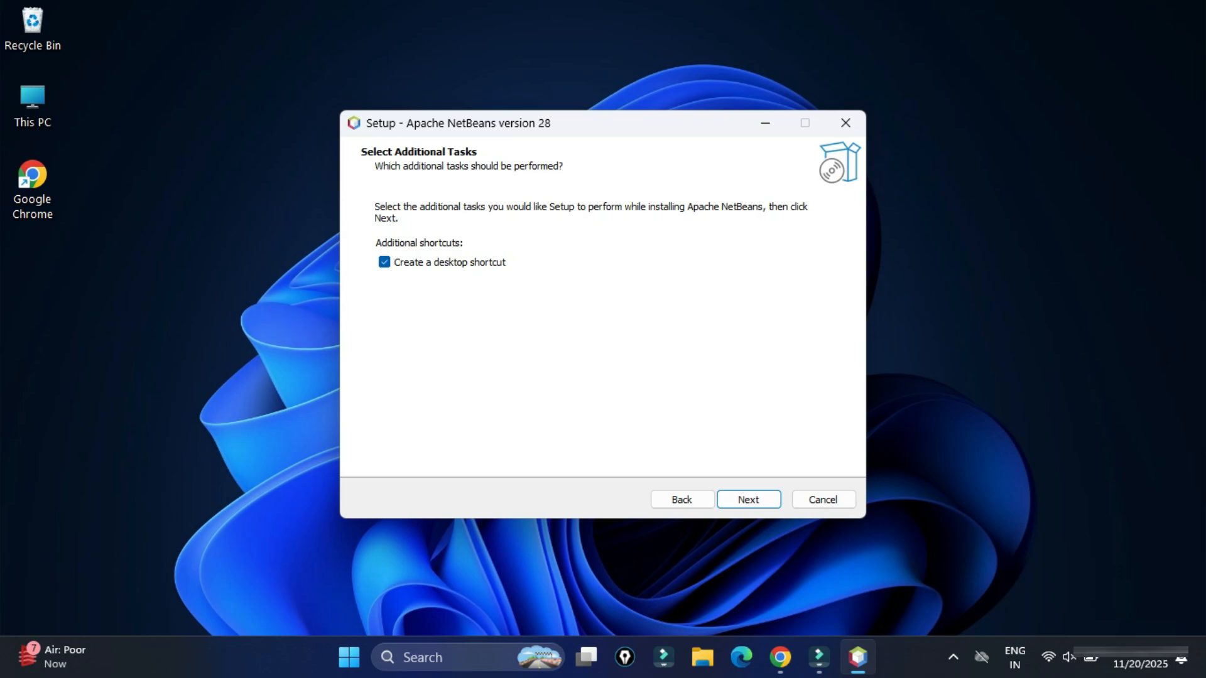
{"action": "left_click", "coordinate": [747, 499]}
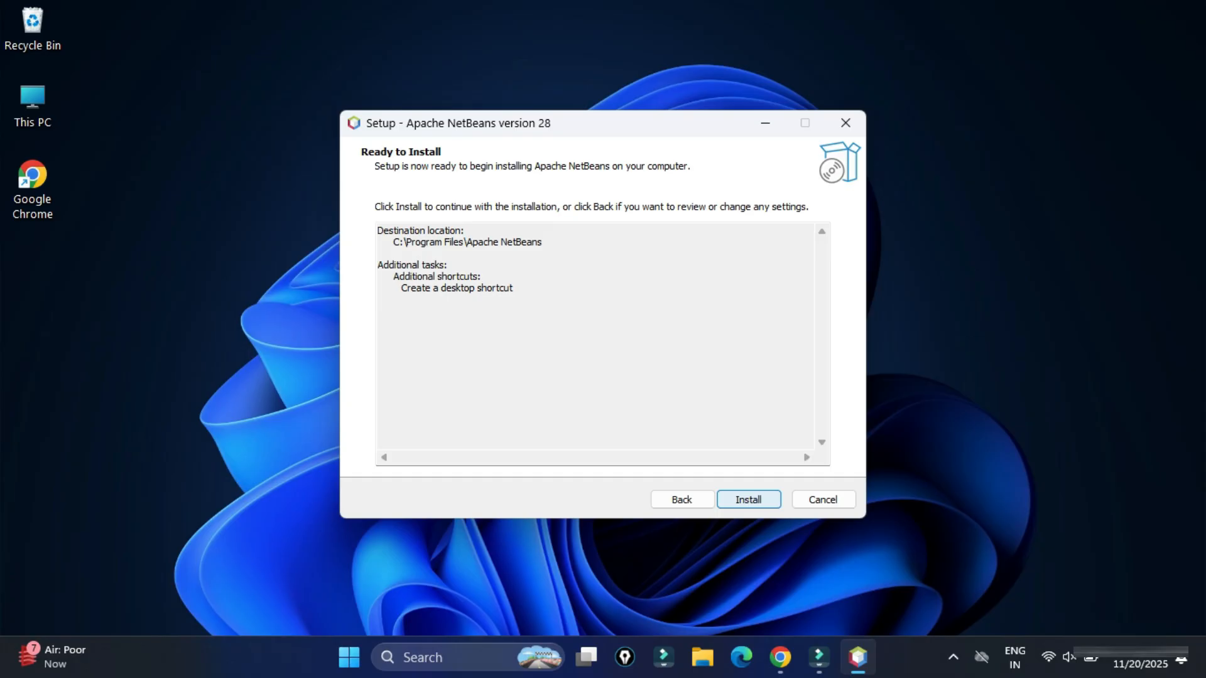
{"action": "left_click", "coordinate": [747, 499]}
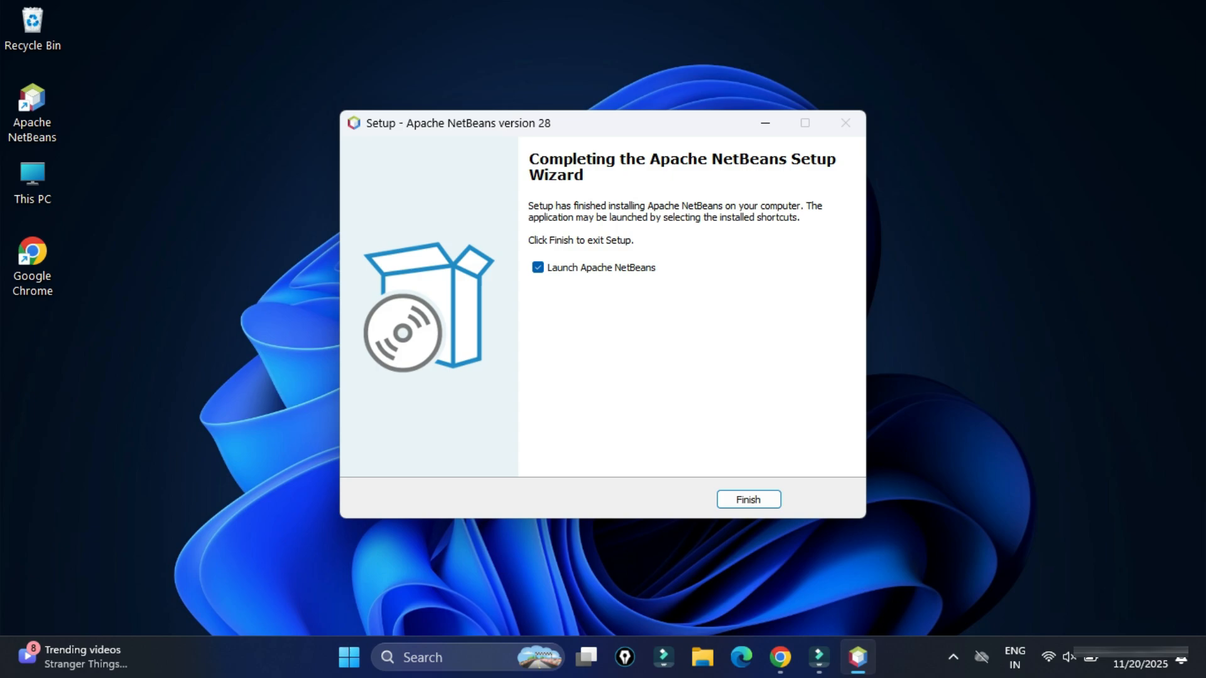
{"action": "left_click", "coordinate": [748, 499]}
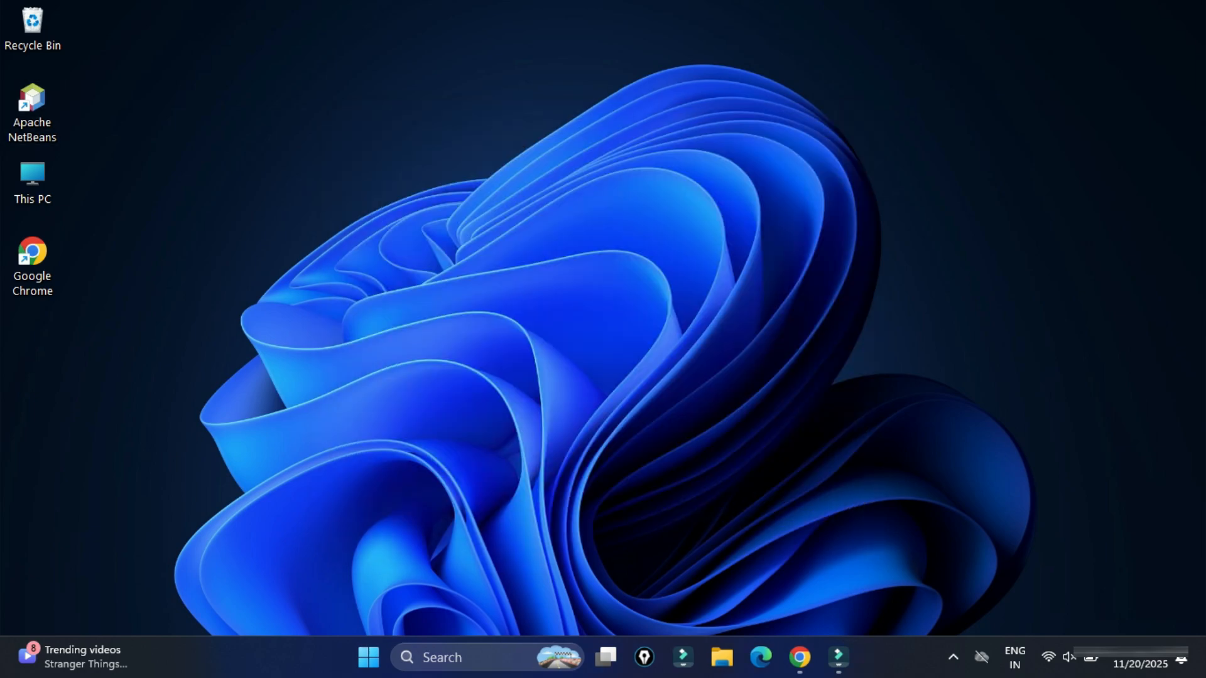
- Launch NetBeans from the desktop shortcut and choose File > New Project
{"action": "double_click", "coordinate": [33, 102]}
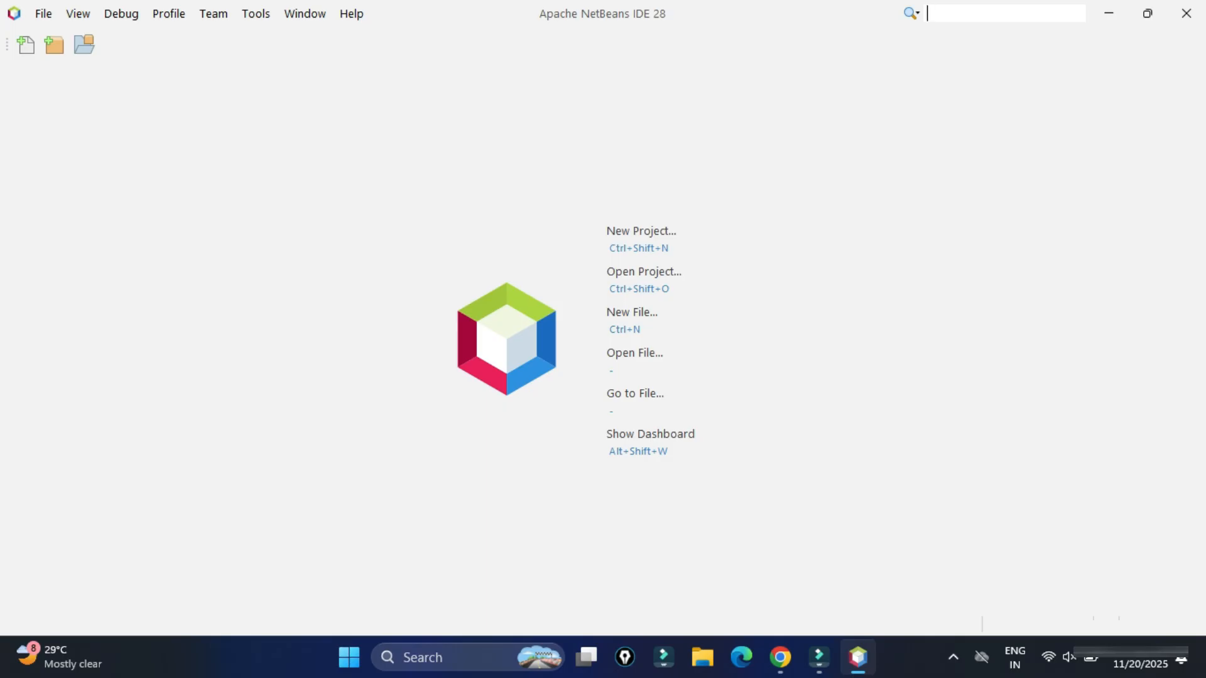
{"action": "left_click", "coordinate": [42, 13]}
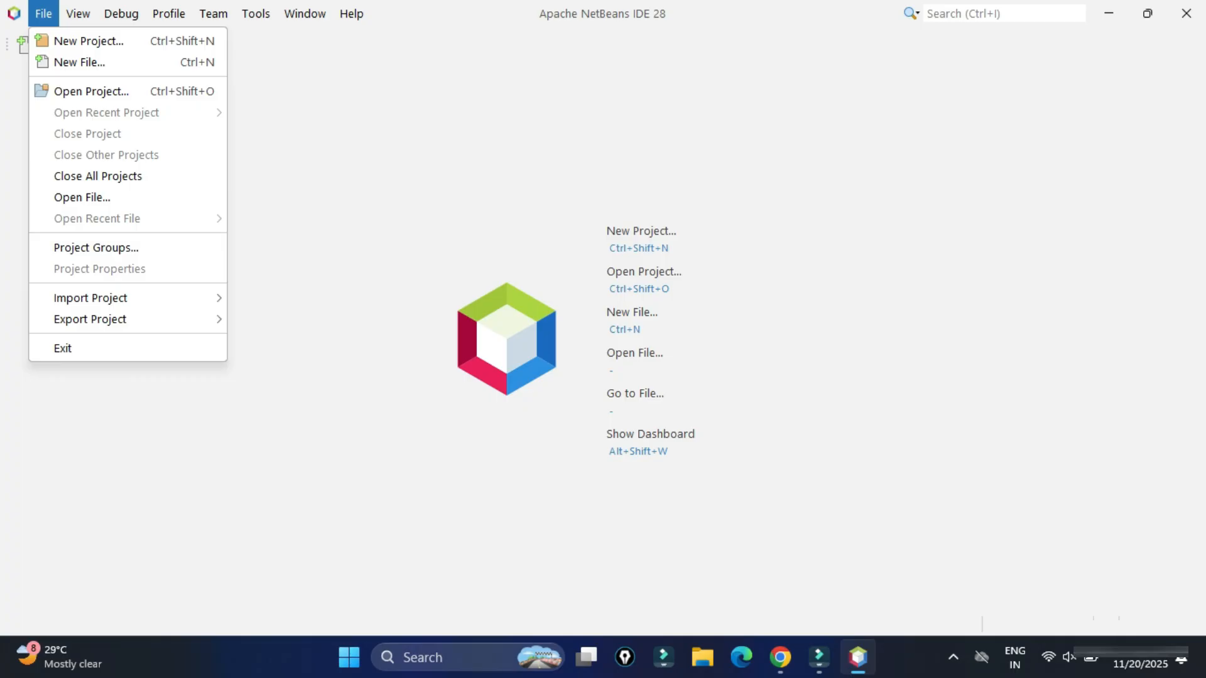
{"action": "left_click", "coordinate": [89, 40]}
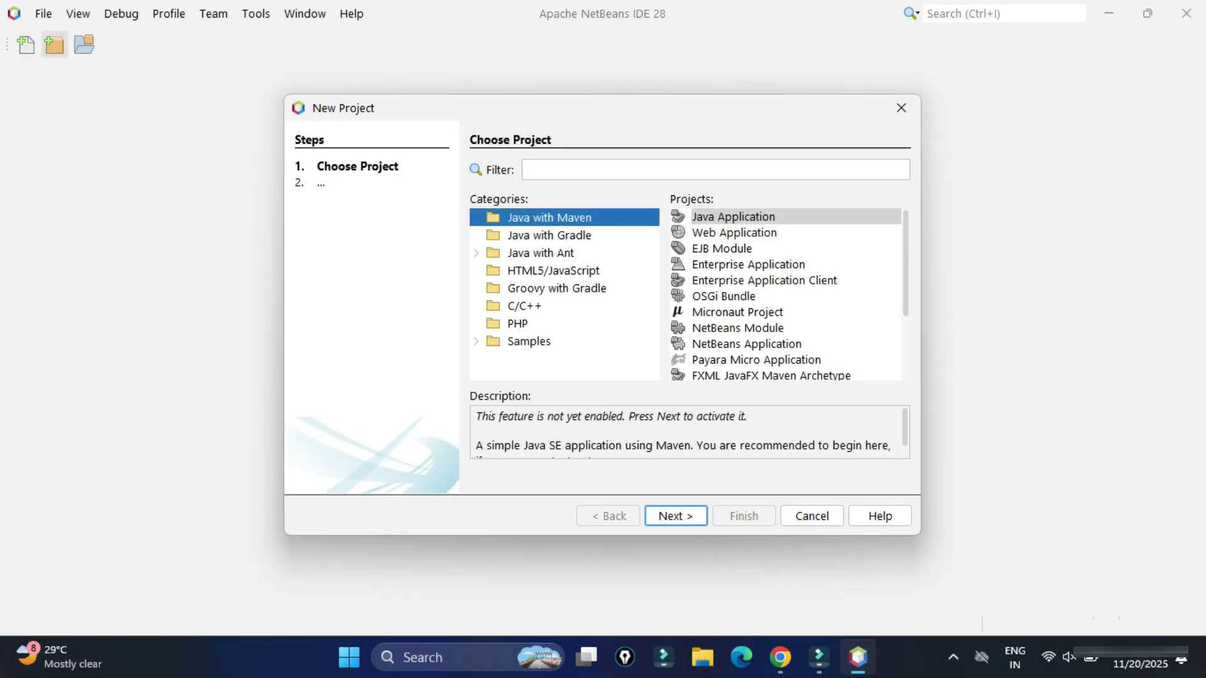
- Select Java with Ant > Java Application and continue to Name and Location
{"action": "left_click", "coordinate": [541, 253]}
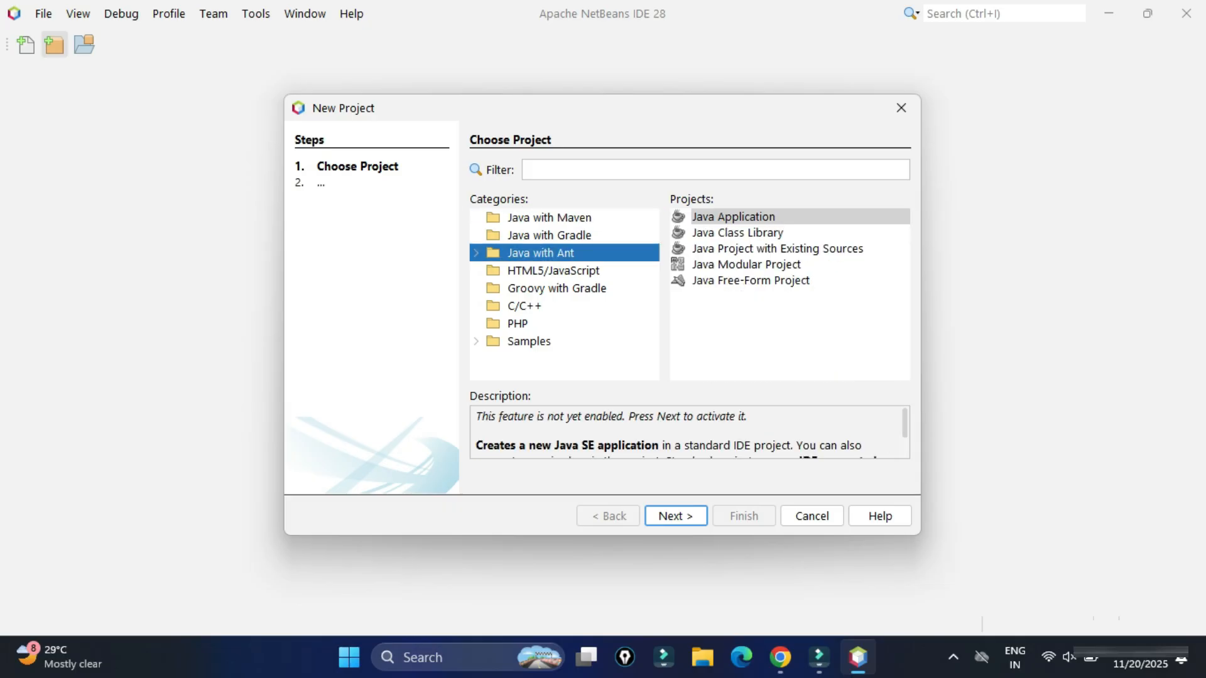
{"action": "left_click", "coordinate": [733, 216]}
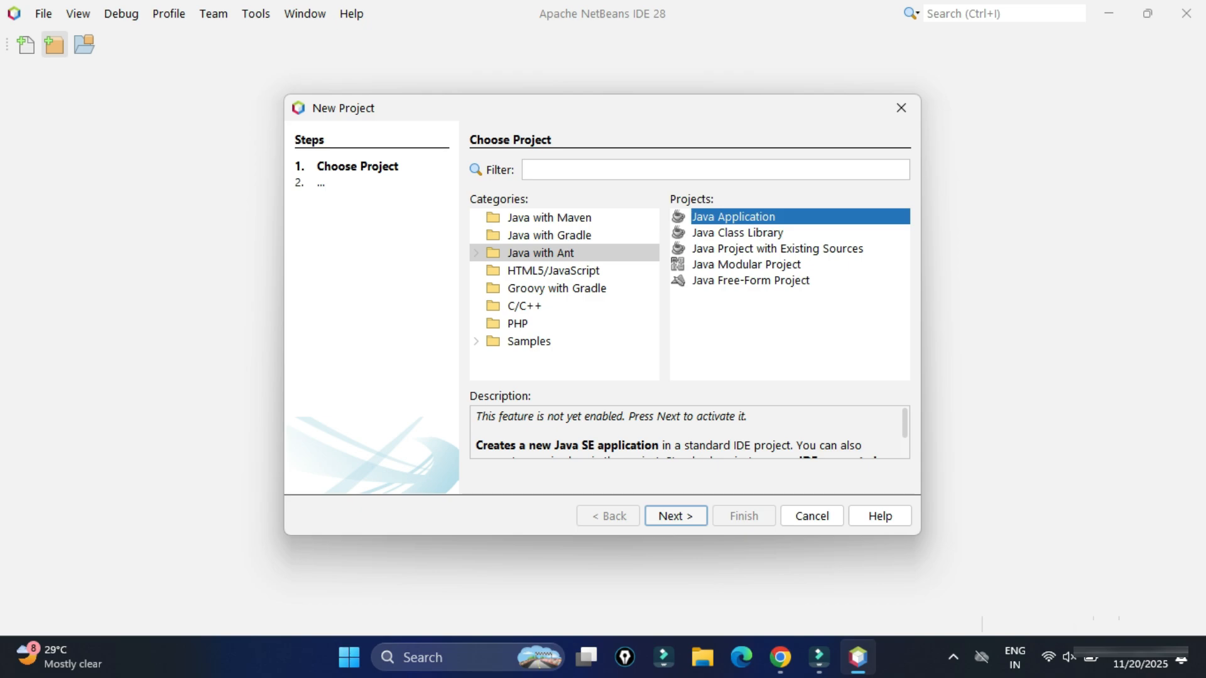
{"action": "left_click", "coordinate": [674, 515]}
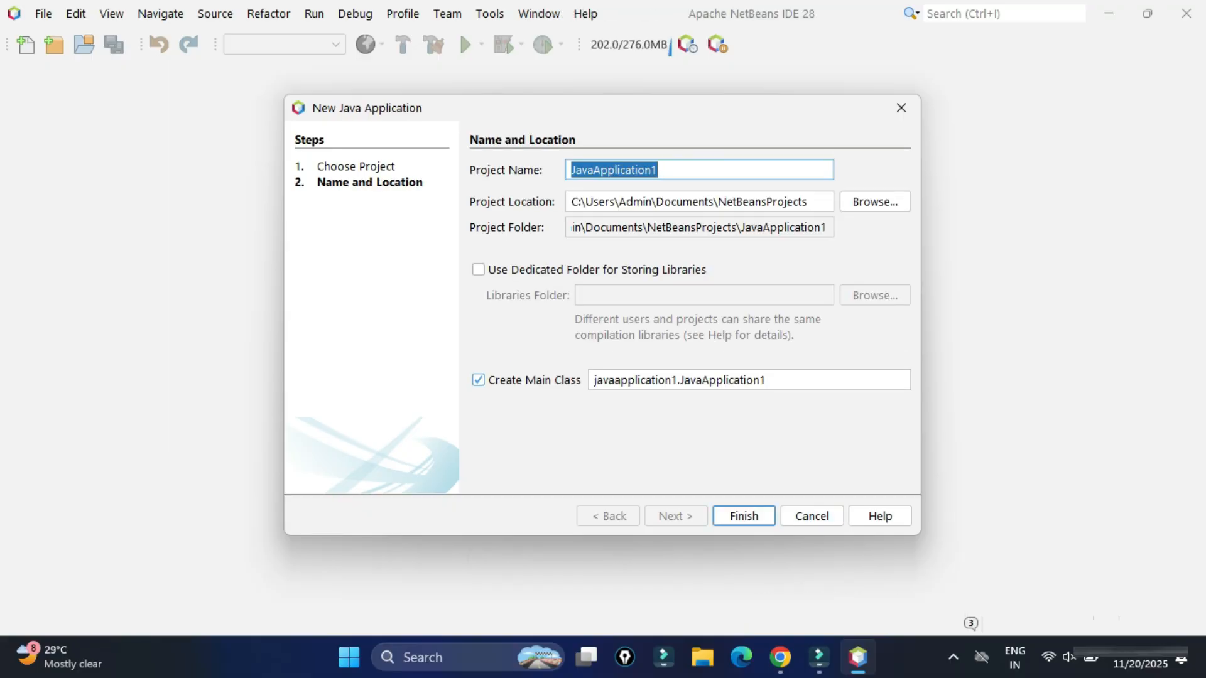
- Name the project 'HelloDemos' with main class hellodemos.HelloDemos and finish
{"action": "type", "text": "HelloDemos"}
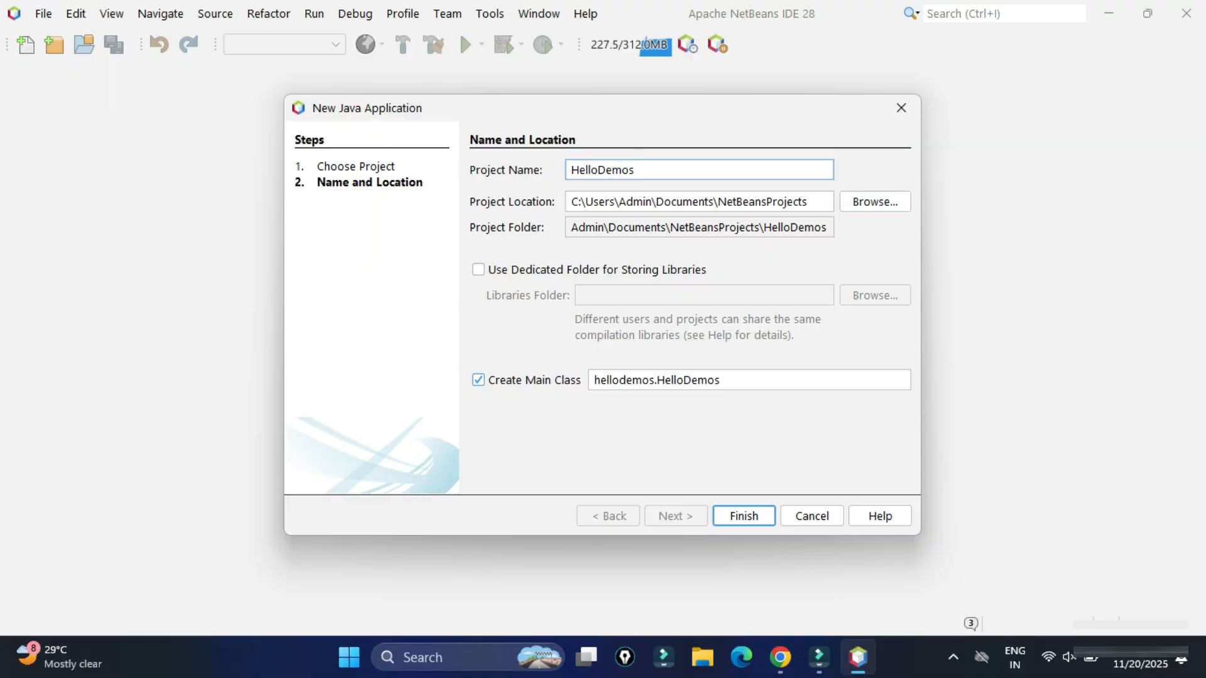
{"action": "left_click", "coordinate": [654, 169]}
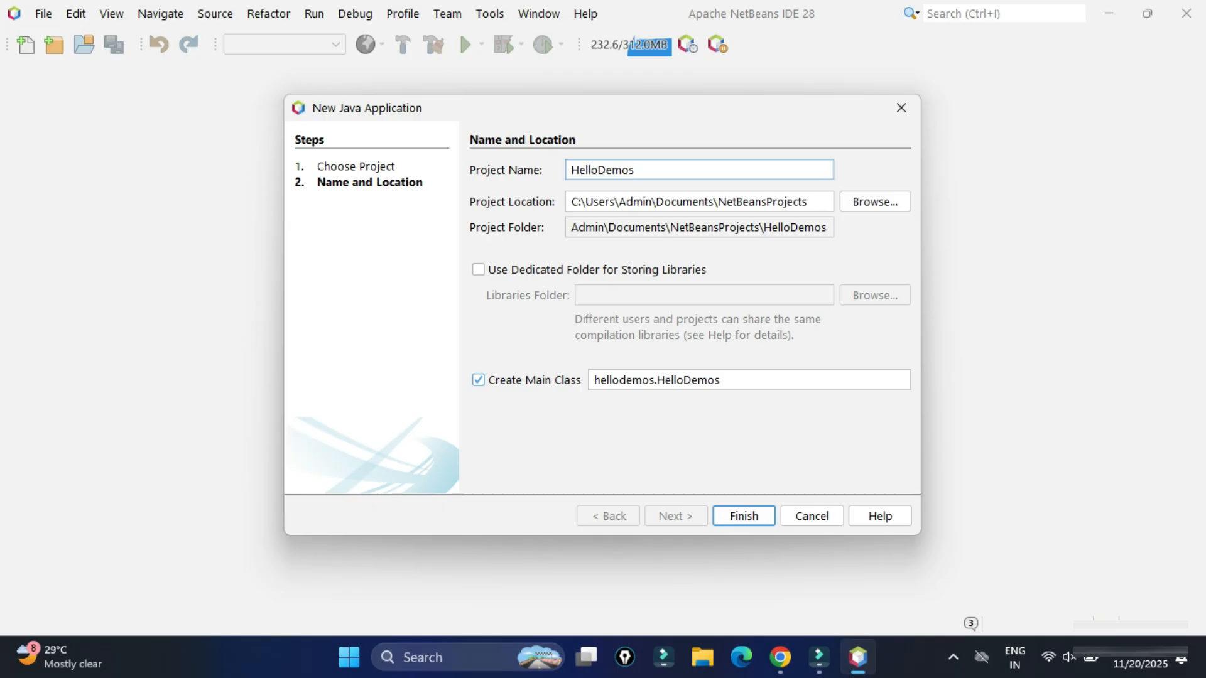
{"action": "double_click", "coordinate": [623, 379]}
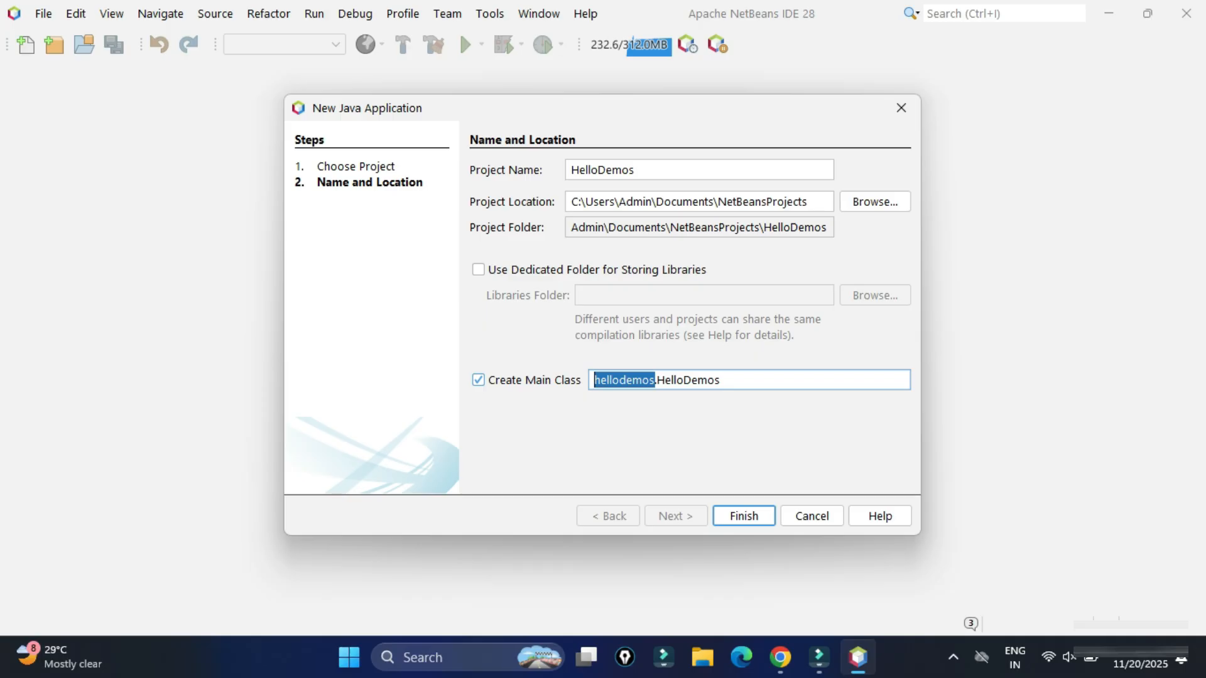
{"action": "double_click", "coordinate": [690, 380]}
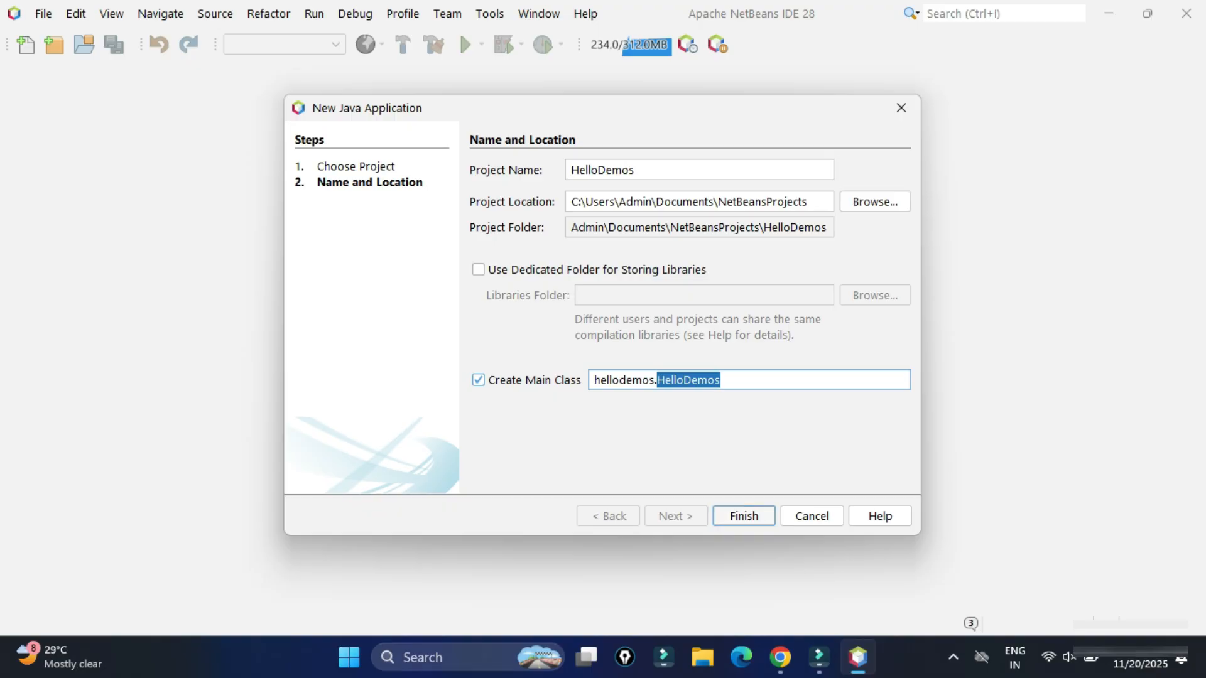
{"action": "left_click", "coordinate": [743, 515]}
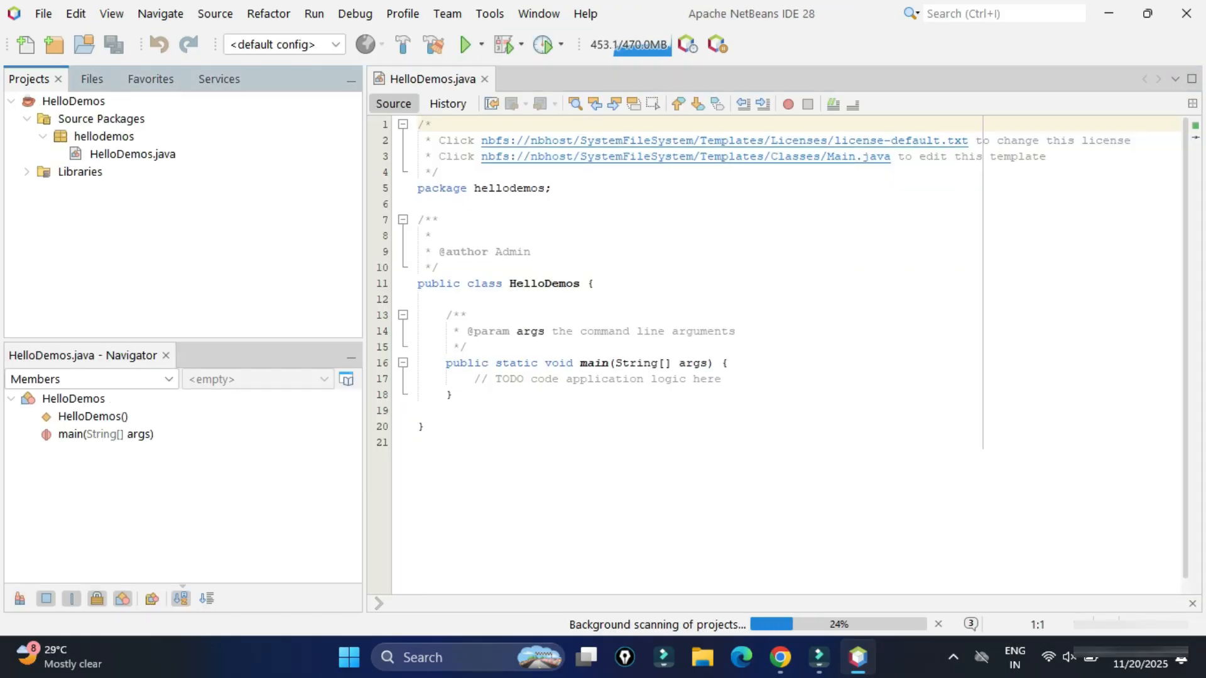
- Replace the main method body with a sout-expanded println of 'Thanks for watching!!!'
{"action": "left_click", "coordinate": [132, 154]}
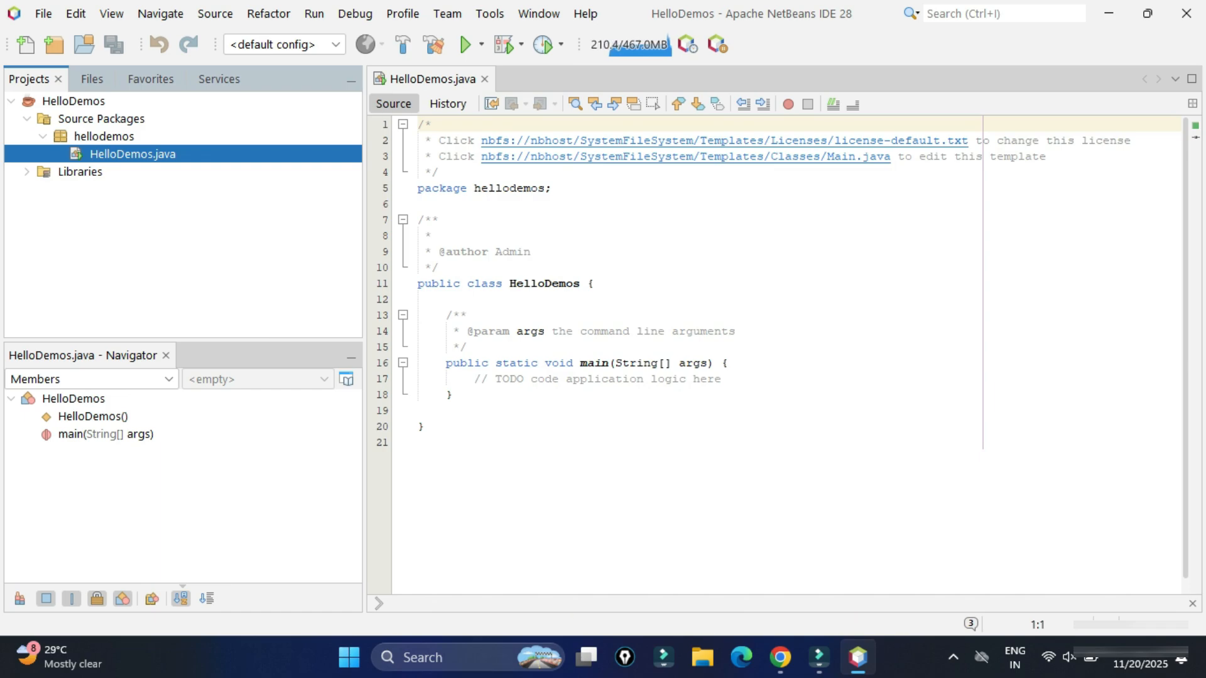
{"action": "left_click", "coordinate": [466, 346]}
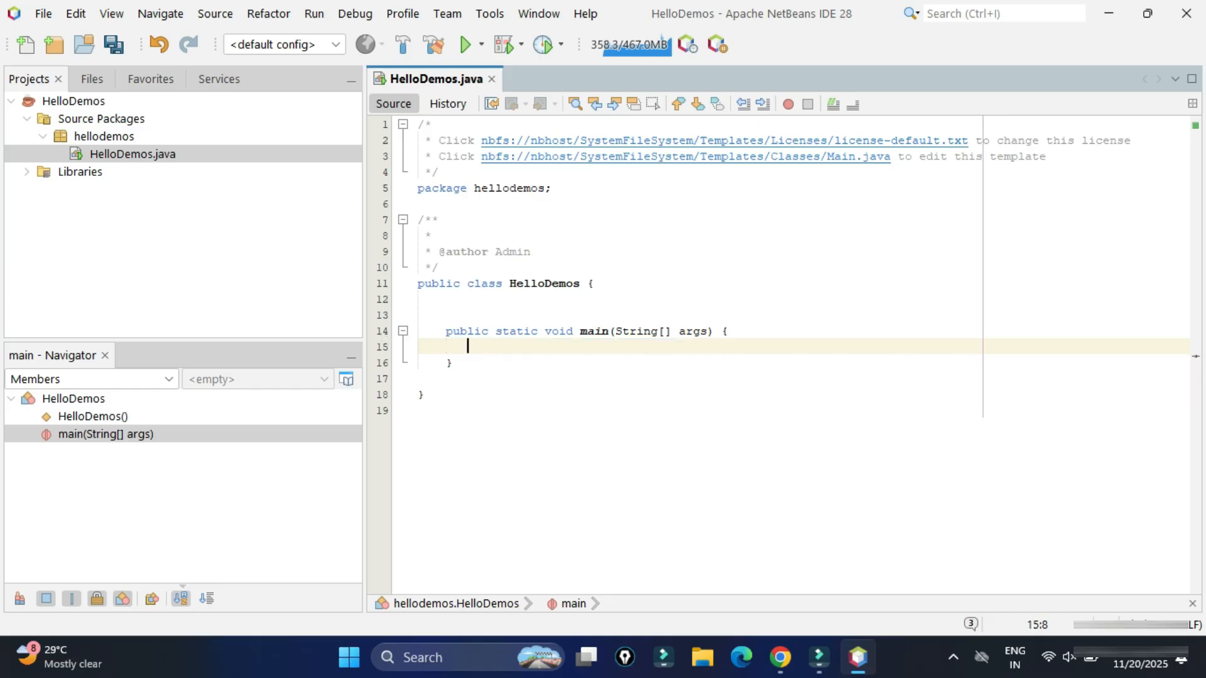
{"action": "type", "text": "sout"}
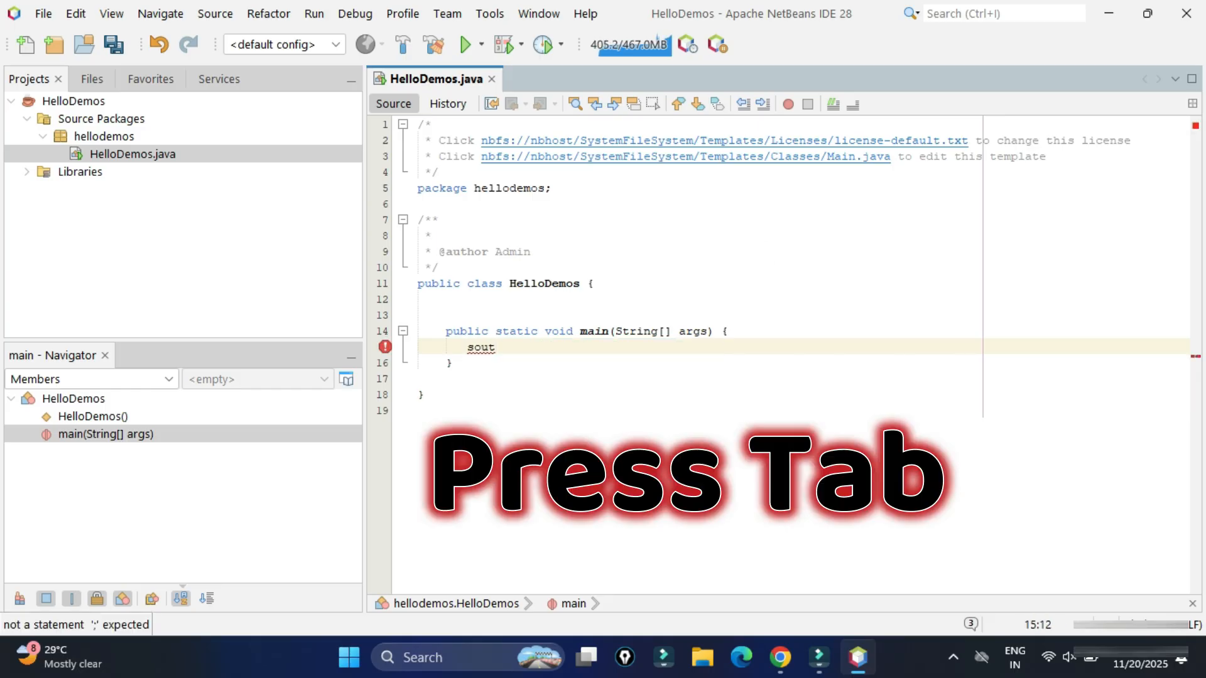
{"action": "key", "text": "Tab"}
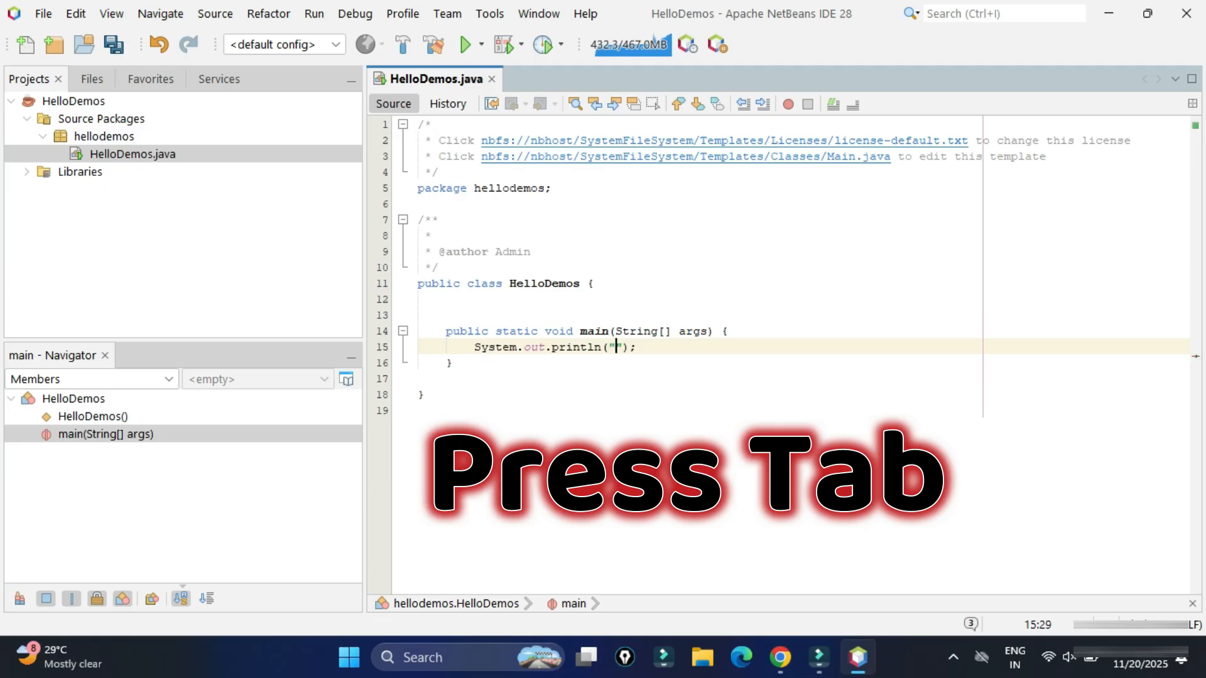
{"action": "type", "text": "Thanks"}
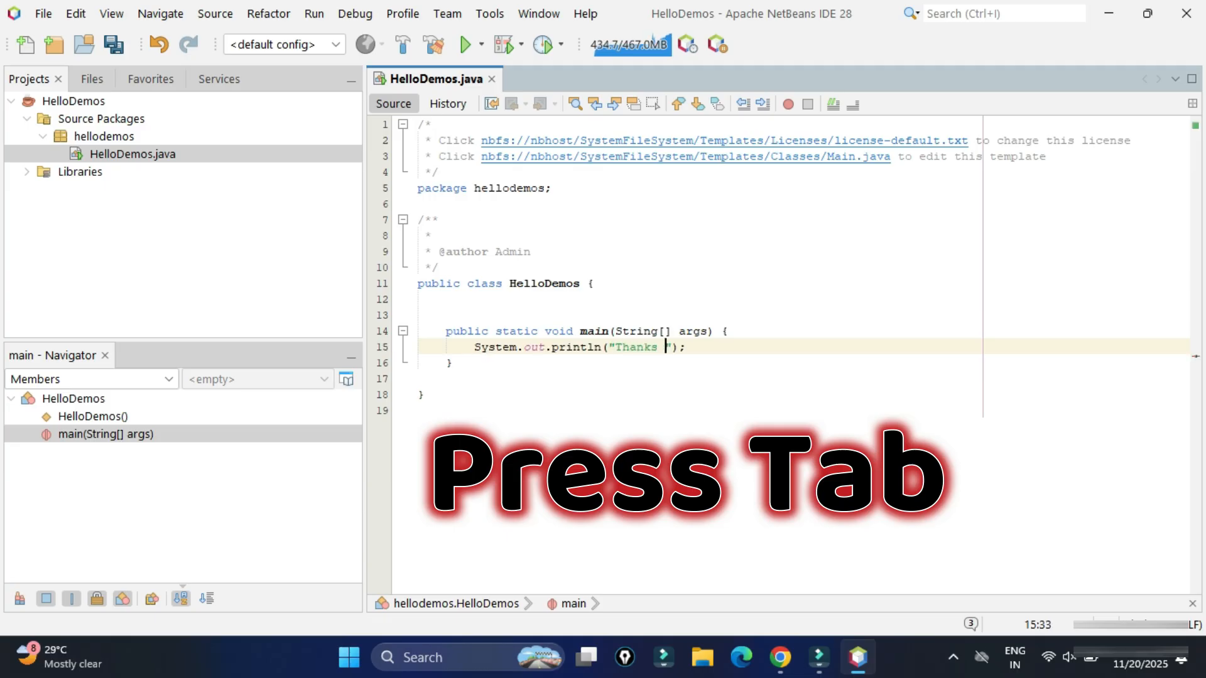
{"action": "type", "text": "for watch"}
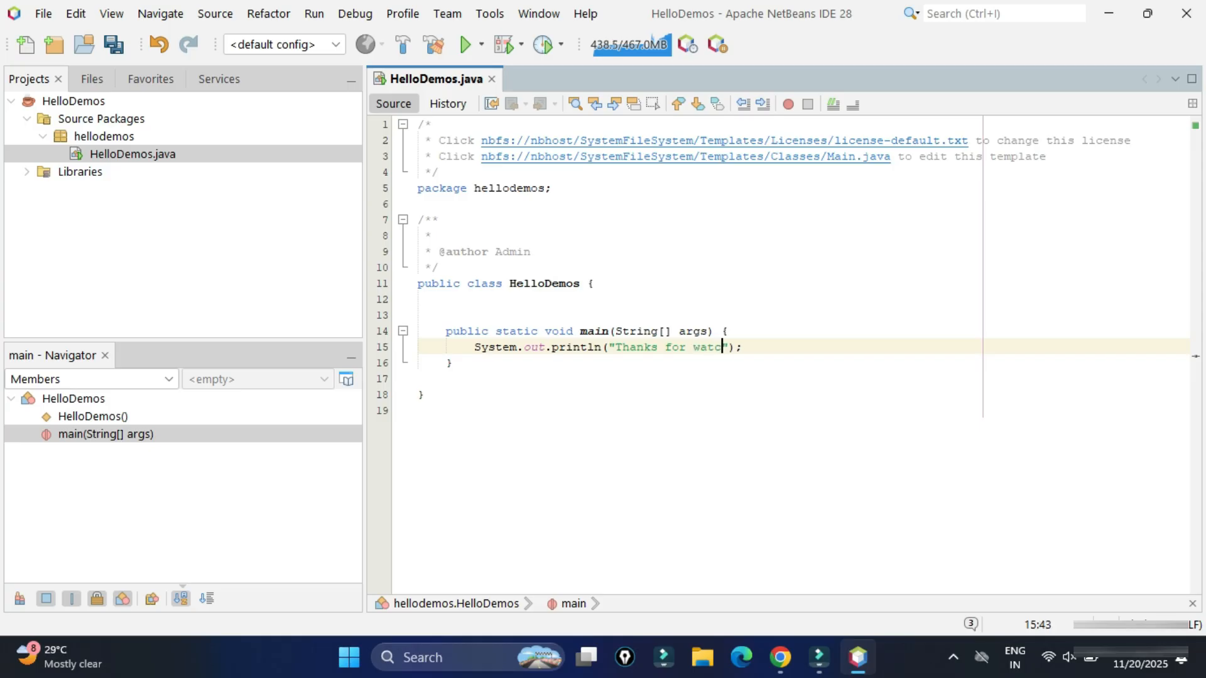
{"action": "type", "text": "hing!!!"}
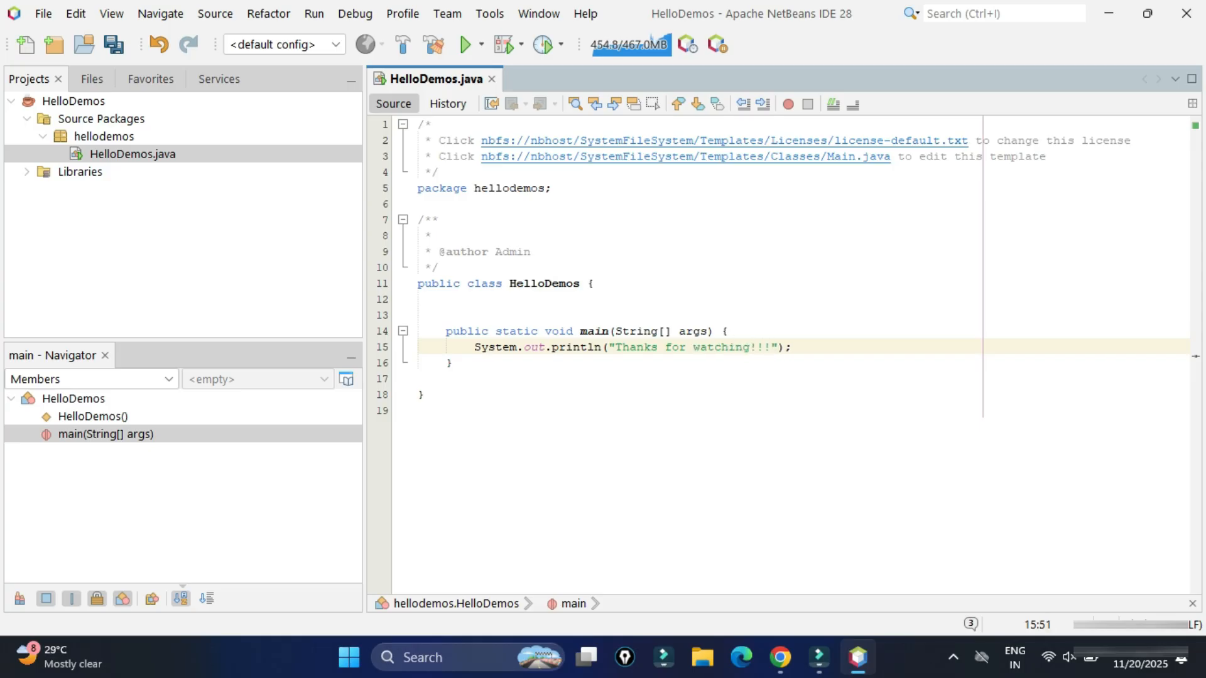
{"action": "left_click", "coordinate": [769, 346]}
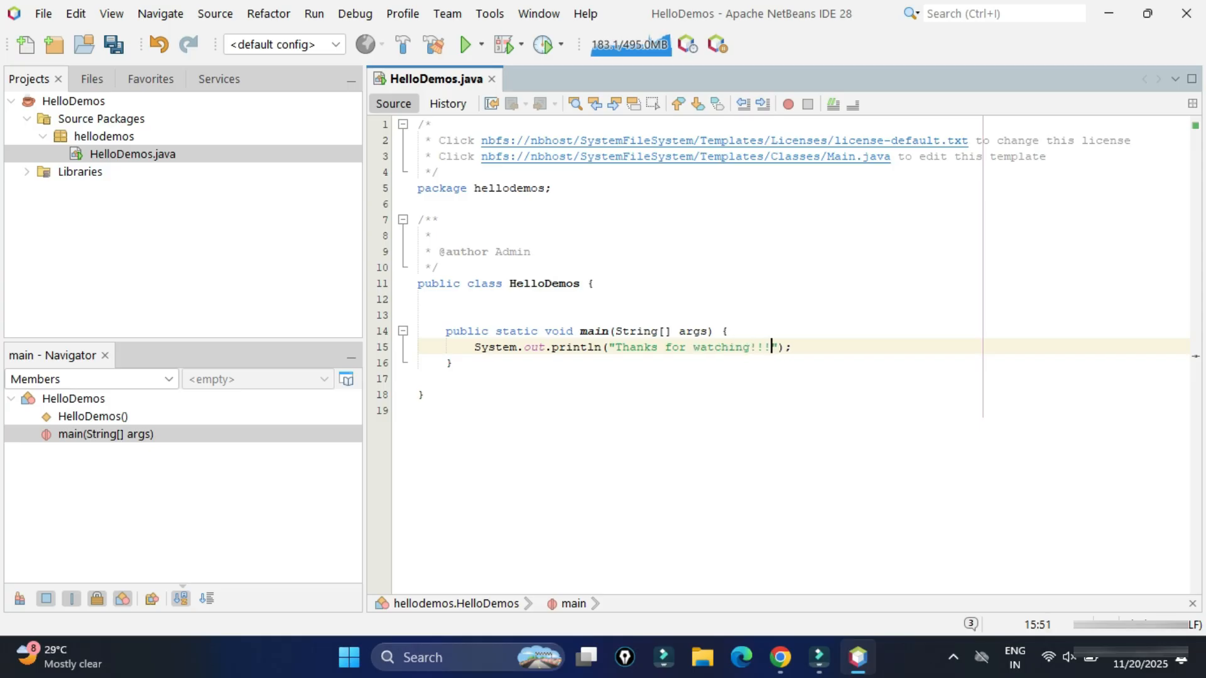
- Run HelloDemos and confirm 'Thanks for watching!!!' with BUILD SUCCESSFUL in Output
{"action": "left_click", "coordinate": [465, 44]}
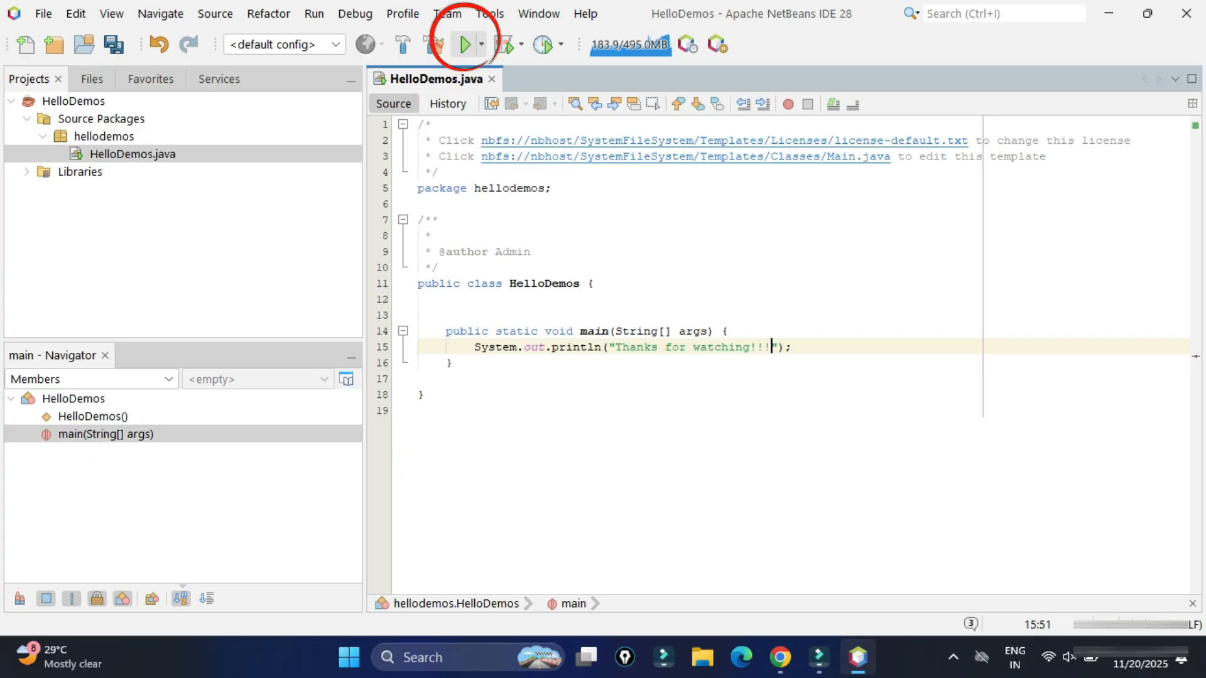
{"action": "mouse_move", "coordinate": [465, 44]}
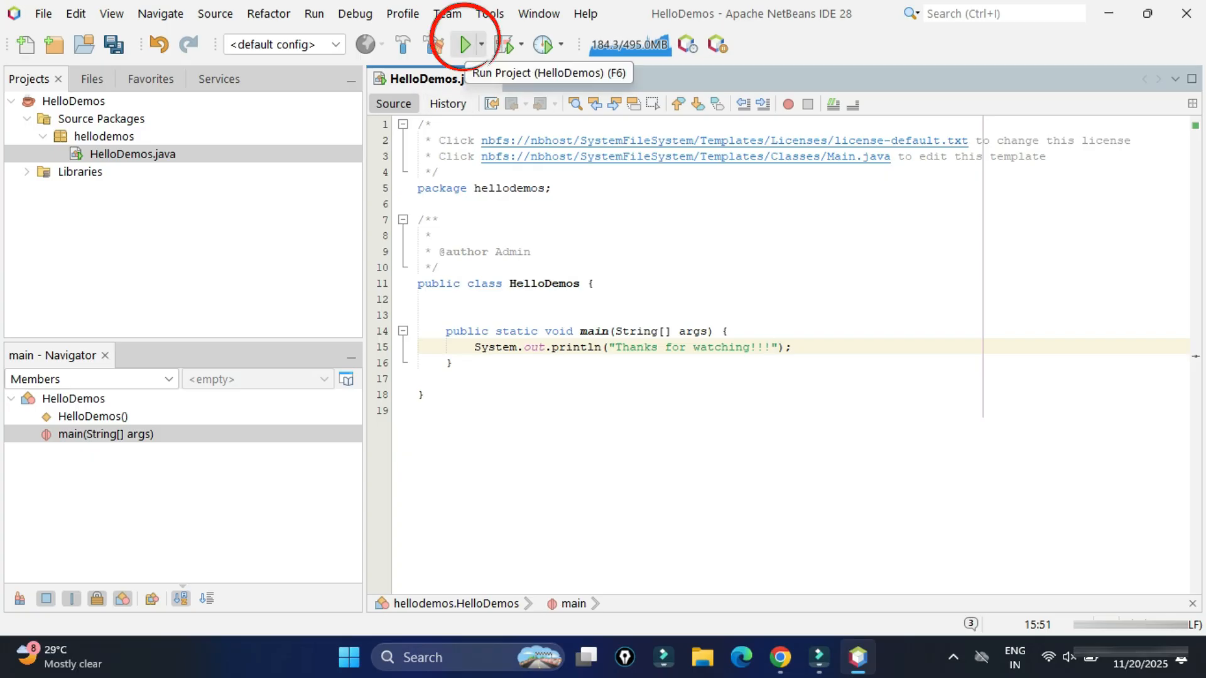
{"action": "left_click", "coordinate": [463, 44]}
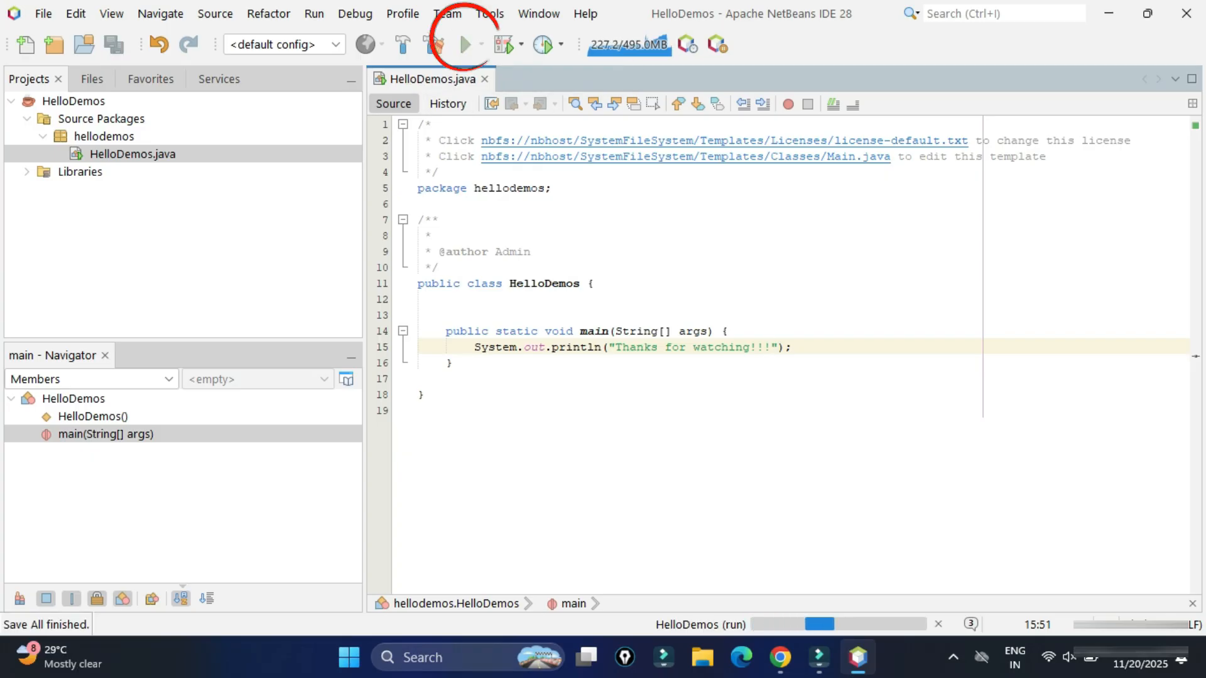
{"action": "left_click", "coordinate": [463, 44]}
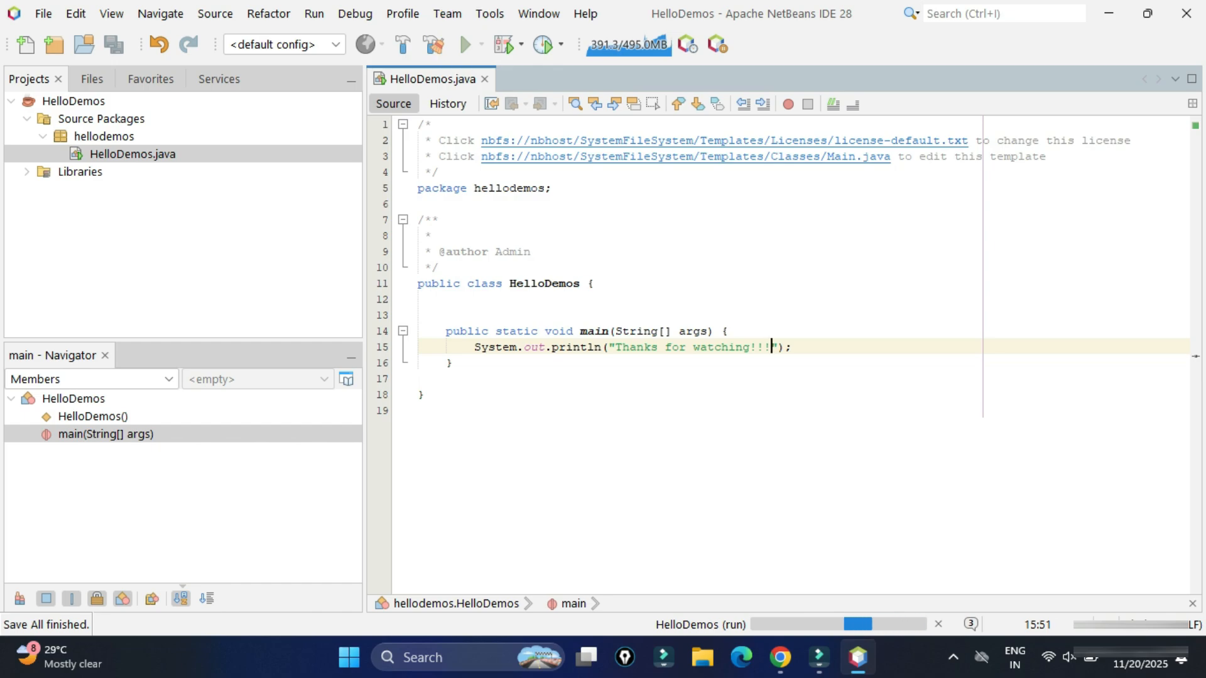
{"action": "left_click", "coordinate": [464, 44]}
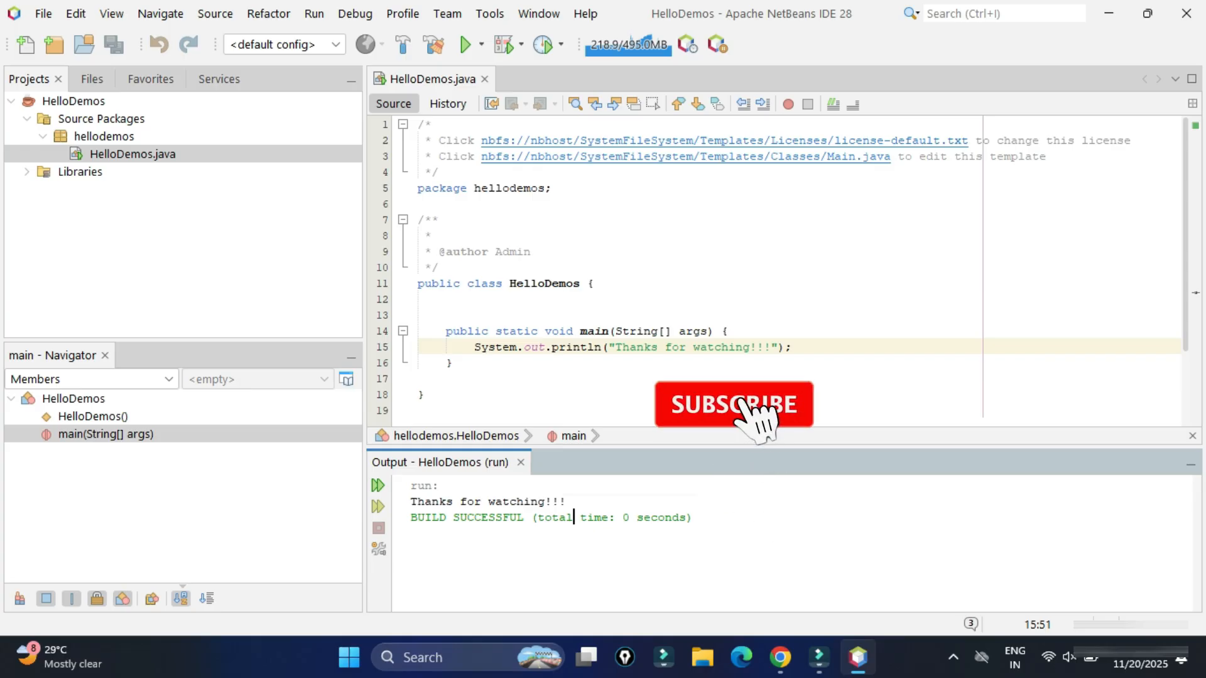
{"action": "left_click", "coordinate": [732, 403]}
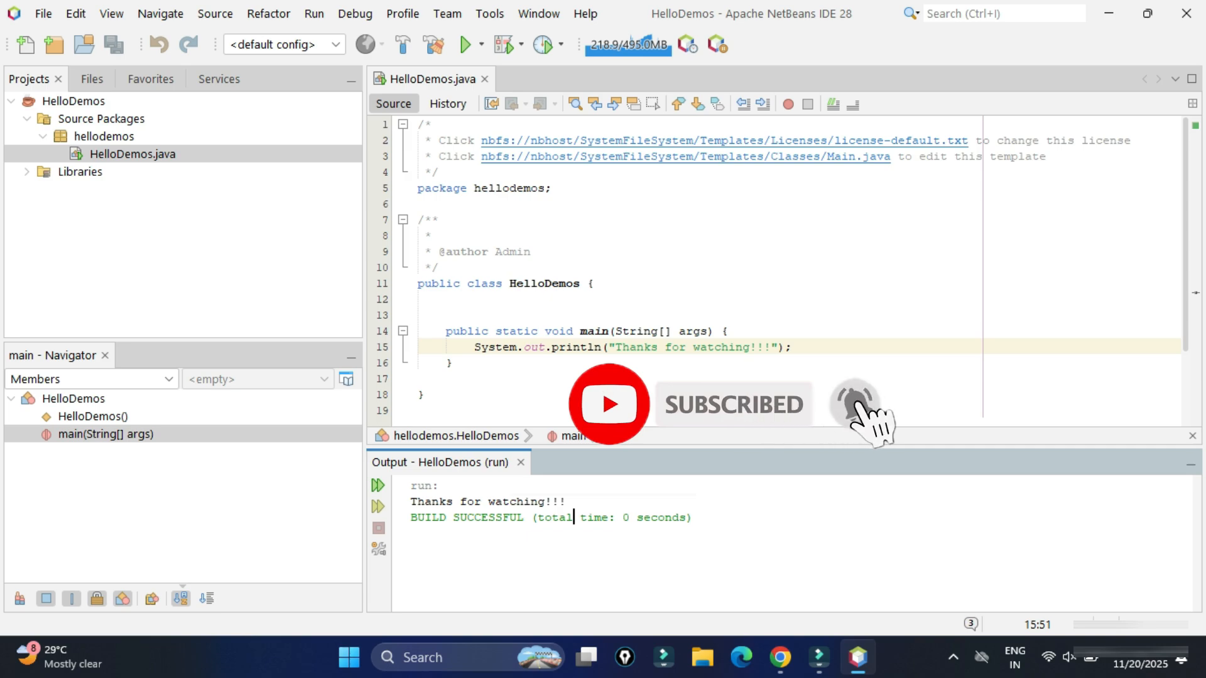